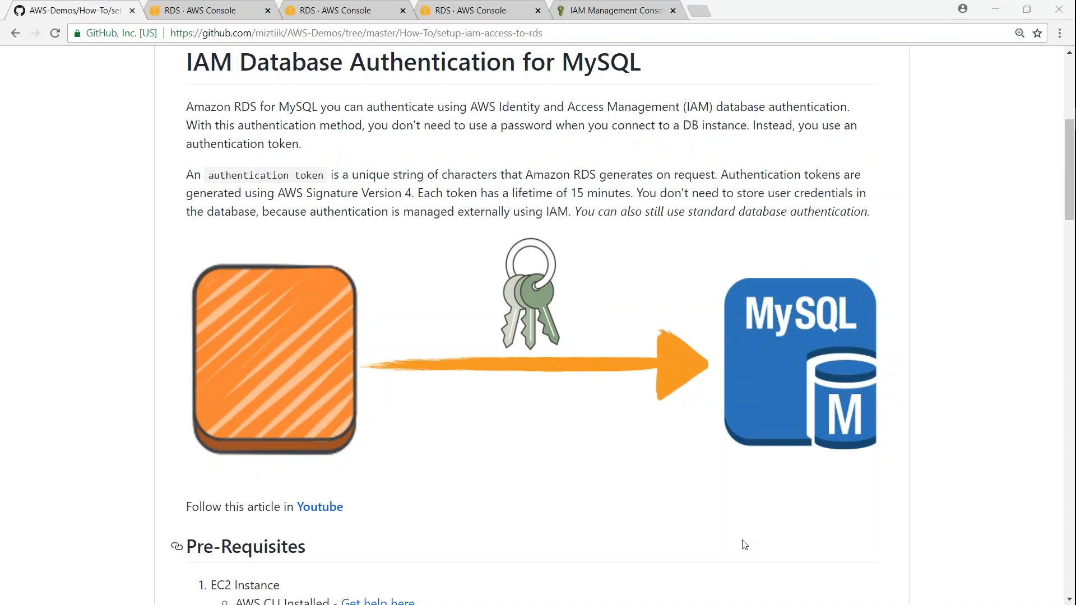
Scroll the GitHub IAM authentication guide down to its Pre-Requisites list
scroll("down", 3)
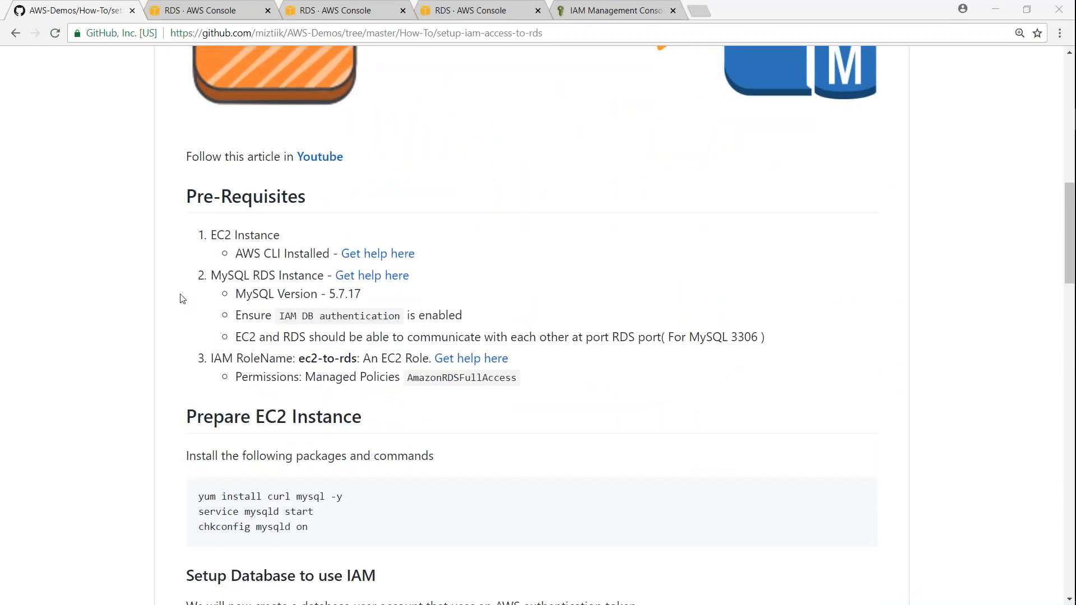
double_click(243, 234)
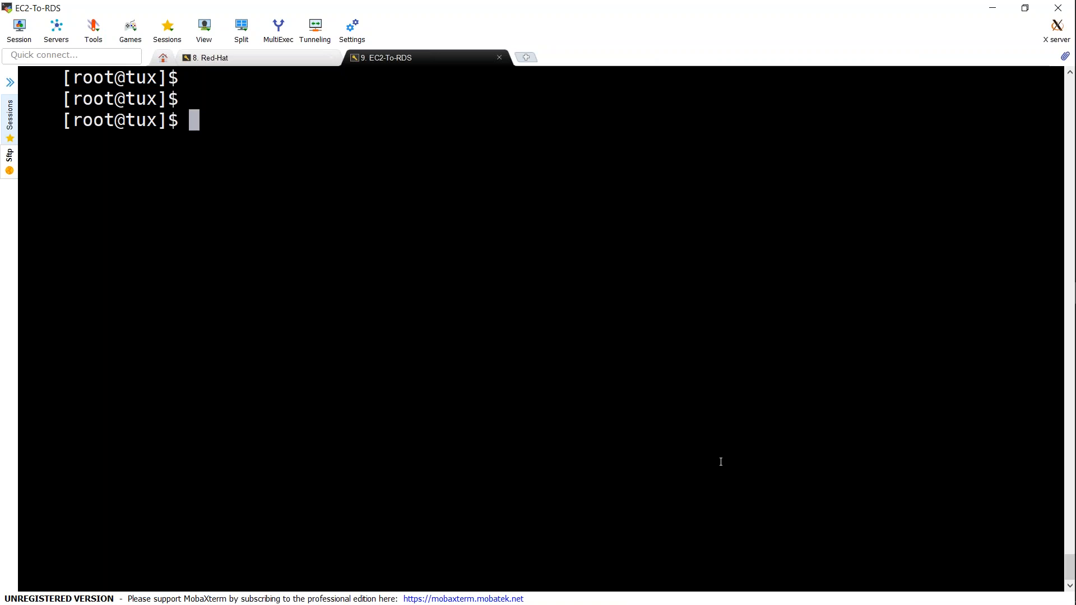
Run bare `aws` in the EC2-To-RDS session to print the CLI usage help
type("aws")
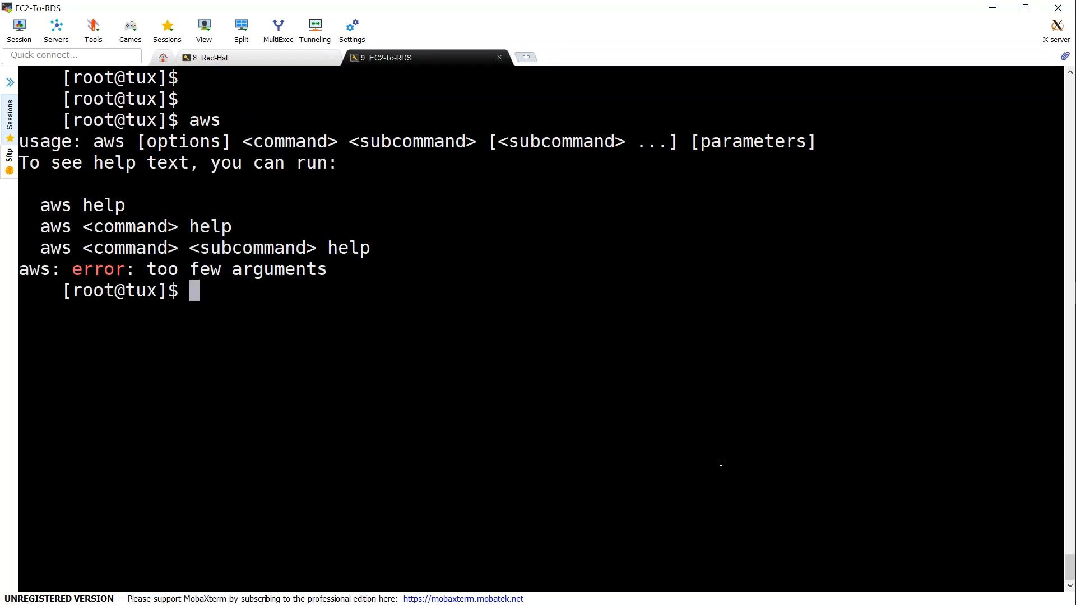
mouse_move(924, 561)
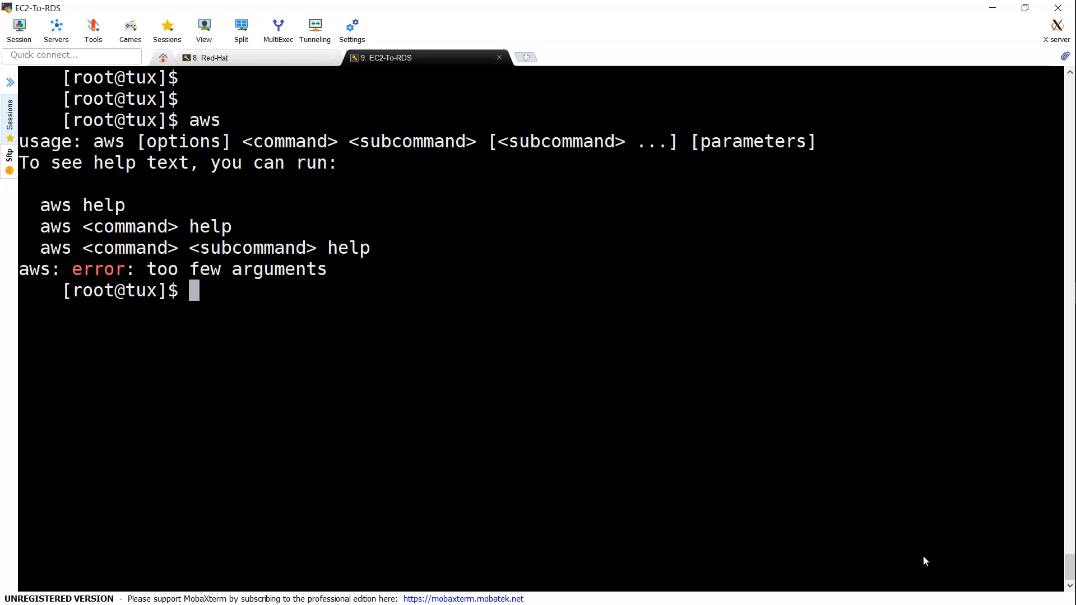
mouse_move(912, 570)
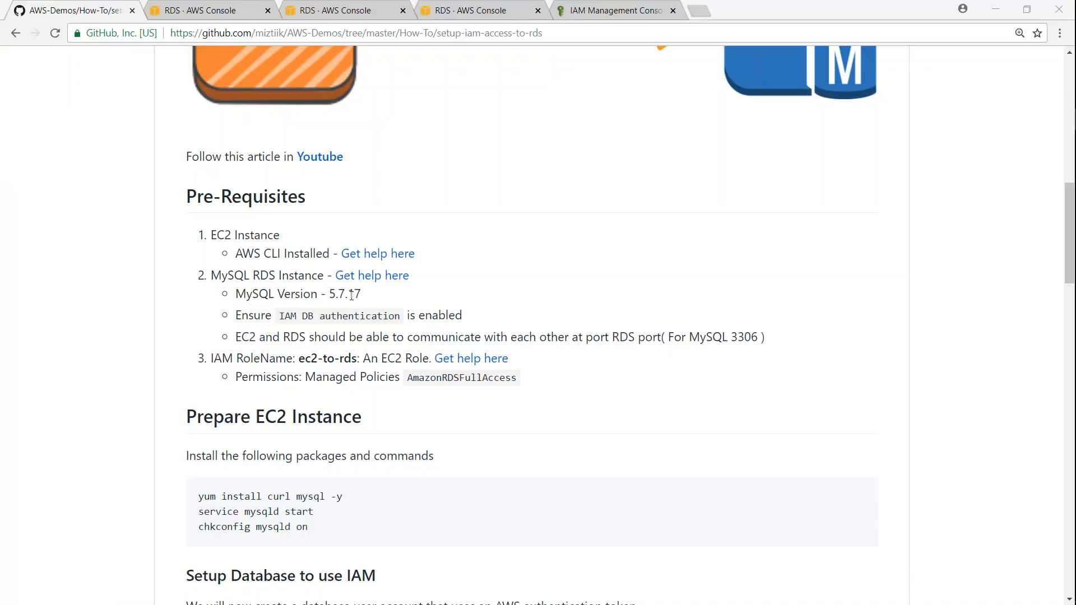
Confirm IAM DB authentication is enabled and view the db-with-iam-support endpoint
left_click(202, 10)
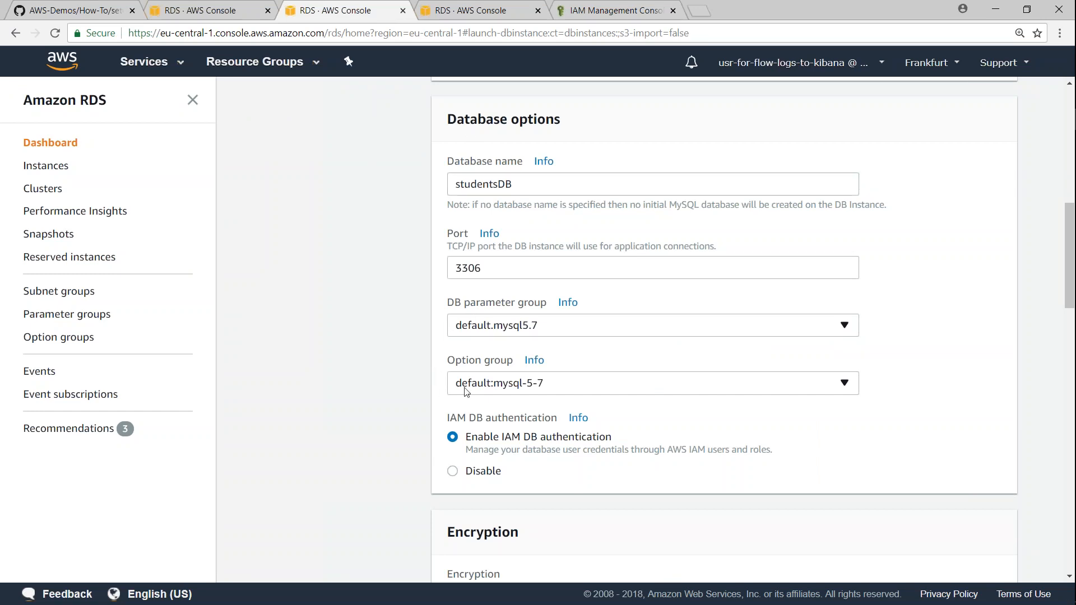
double_click(502, 417)
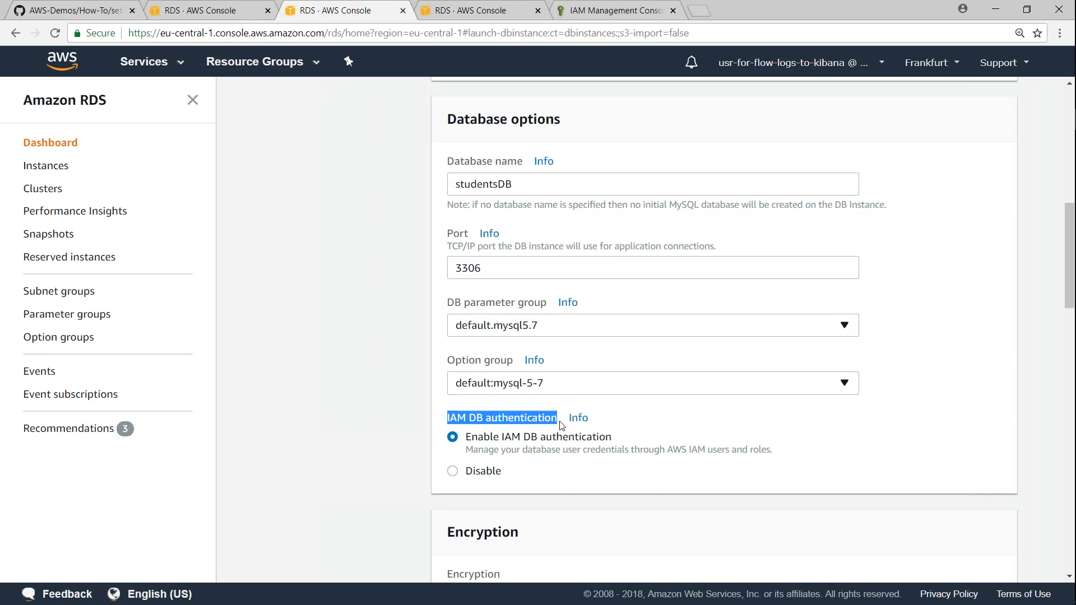
mouse_move(481, 447)
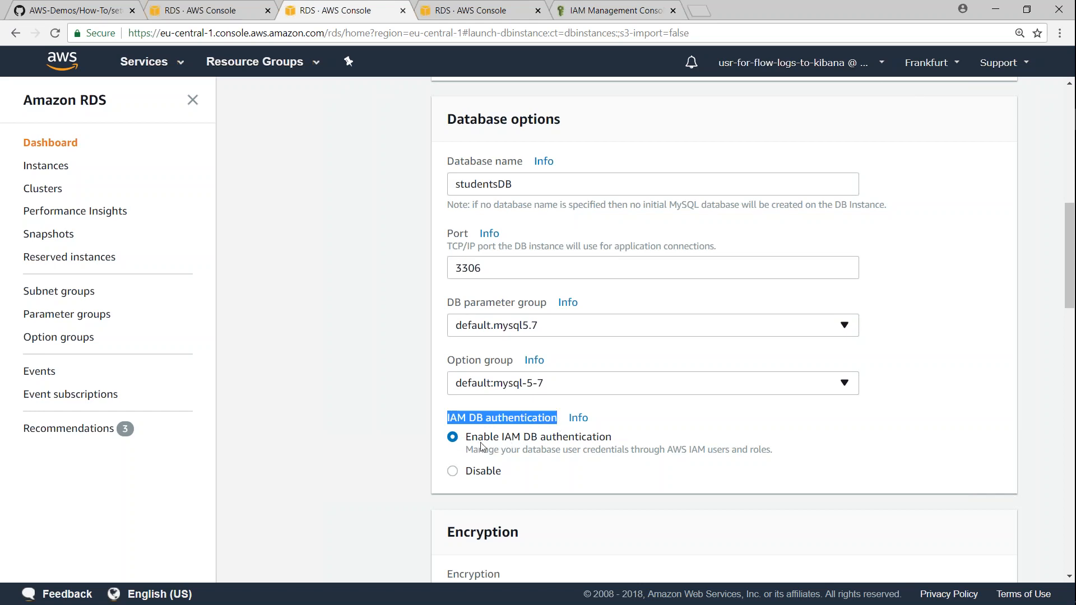
left_click(473, 10)
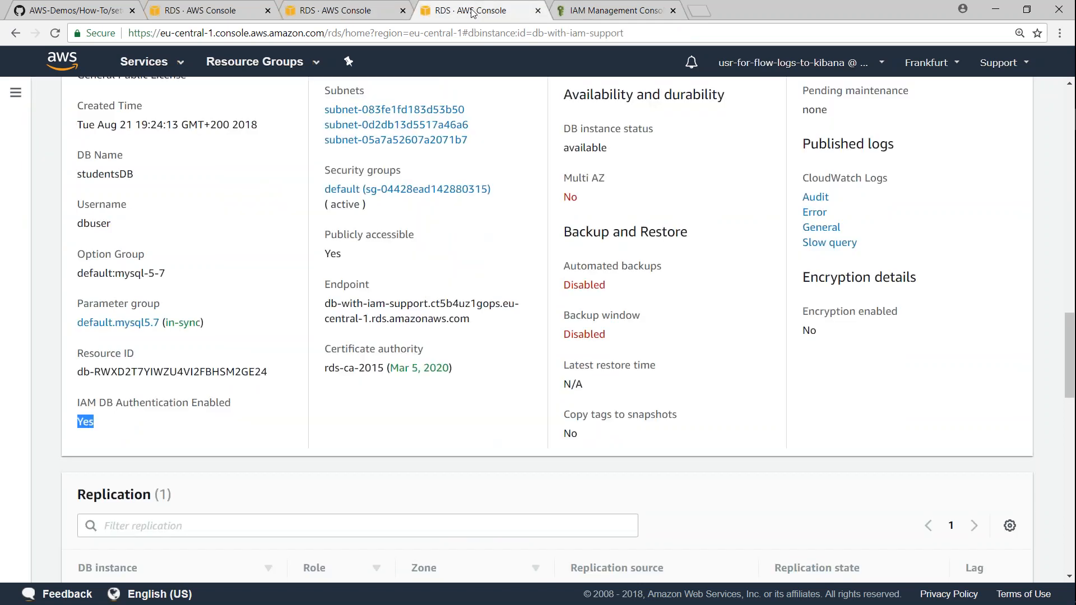
mouse_move(421, 285)
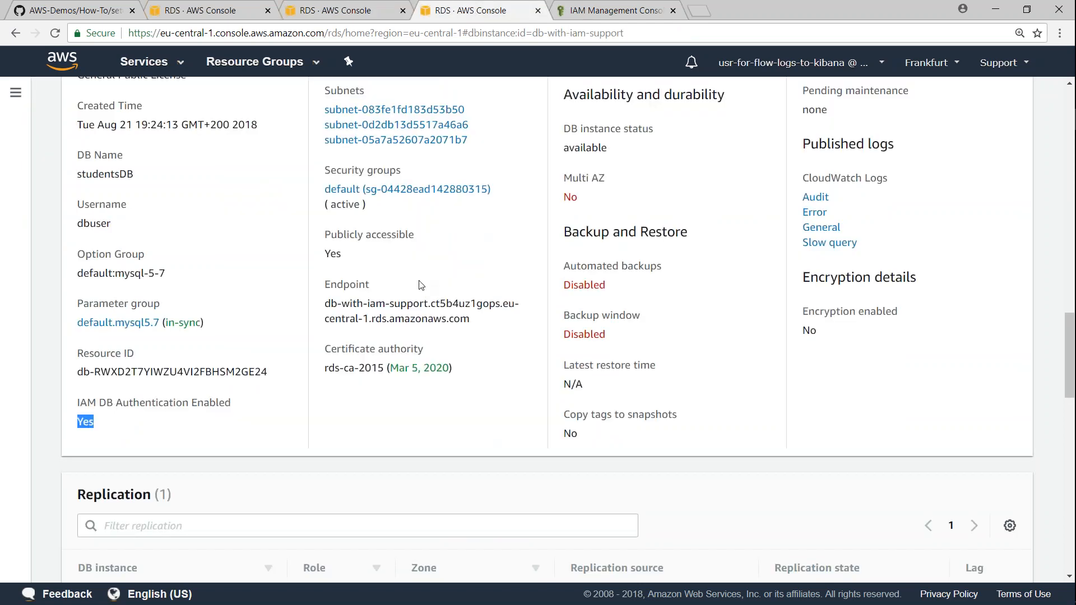
scroll("down", 3)
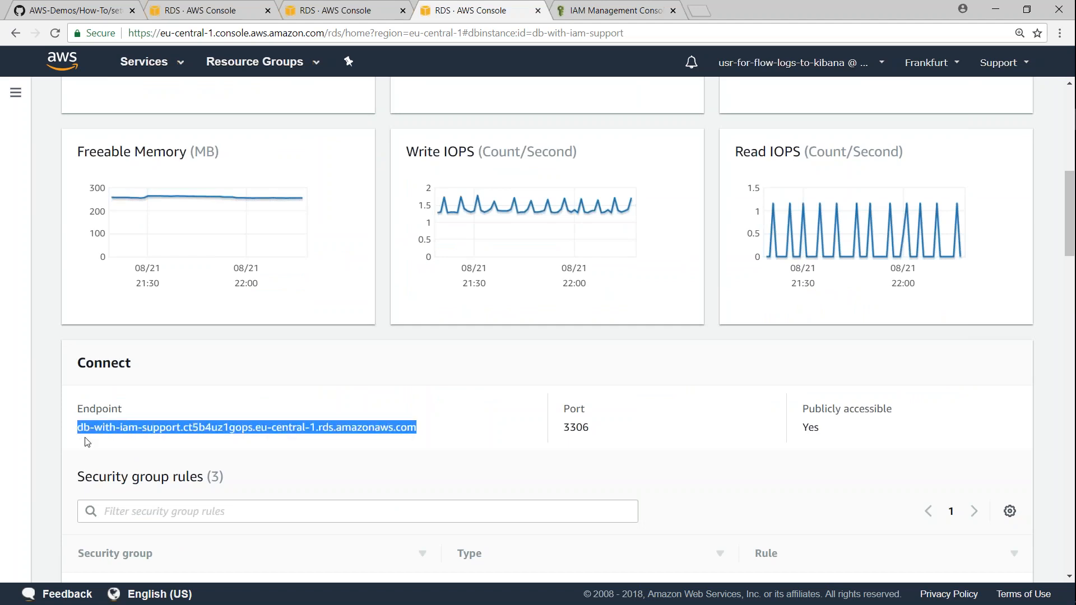
left_click(187, 383)
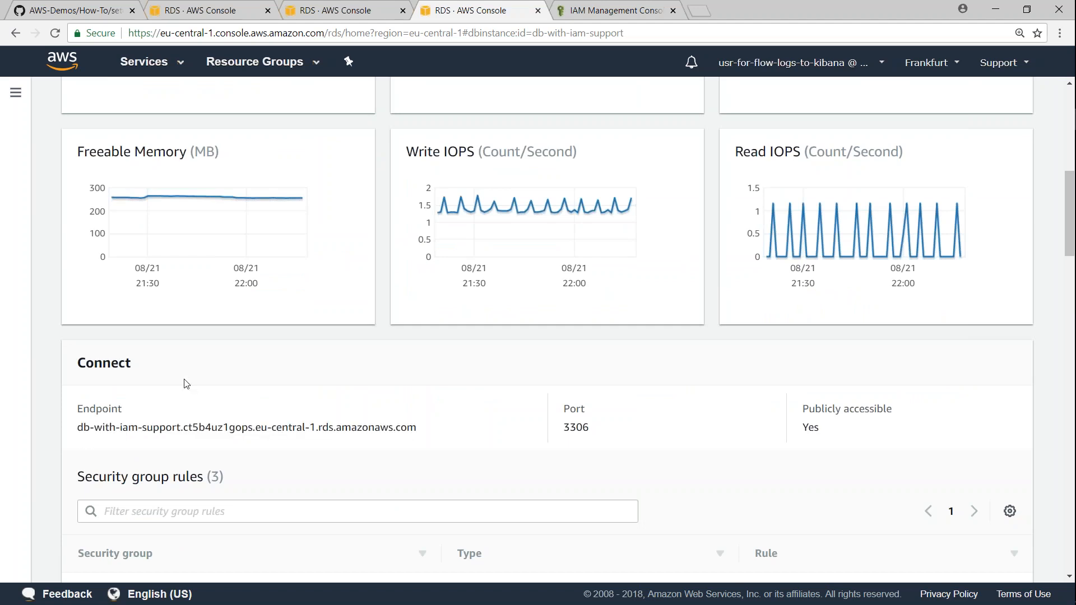
mouse_move(338, 383)
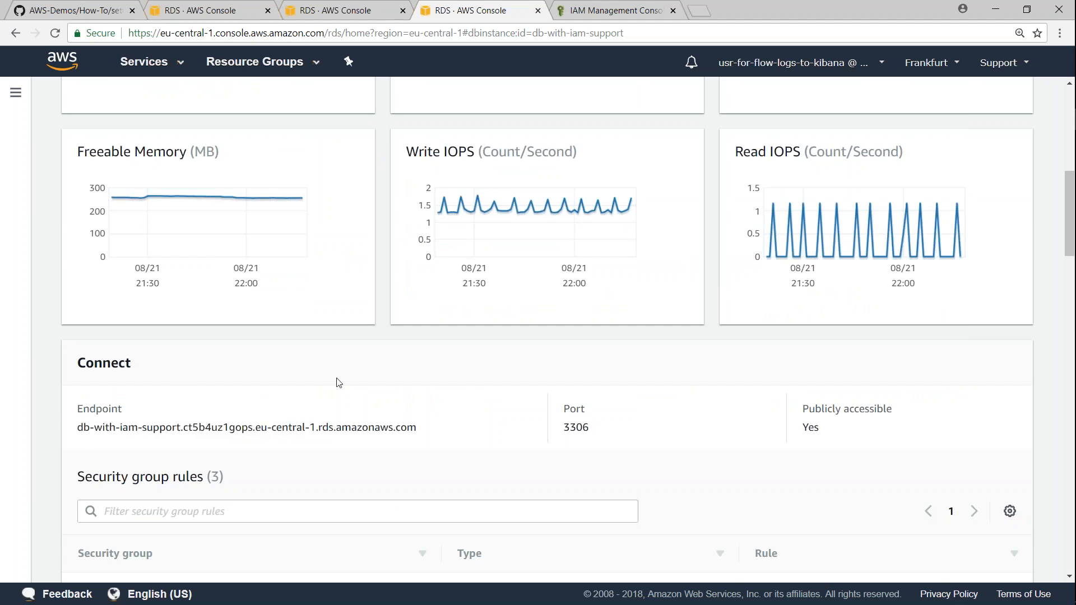
Highlight the instance's port 3306 and its Resource ID
scroll("down", 3)
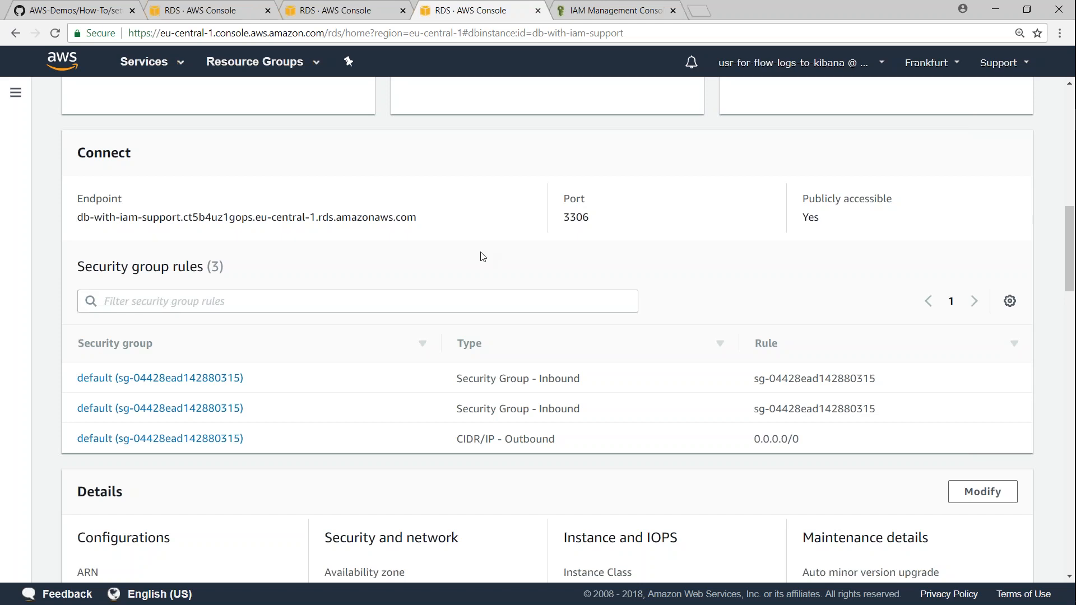
double_click(574, 217)
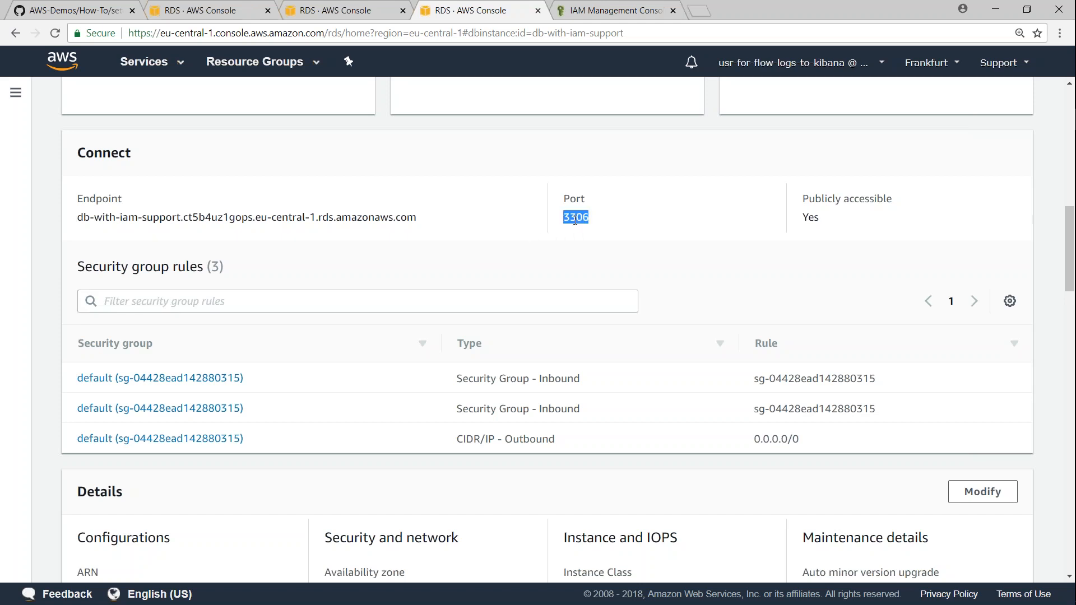
mouse_move(90, 12)
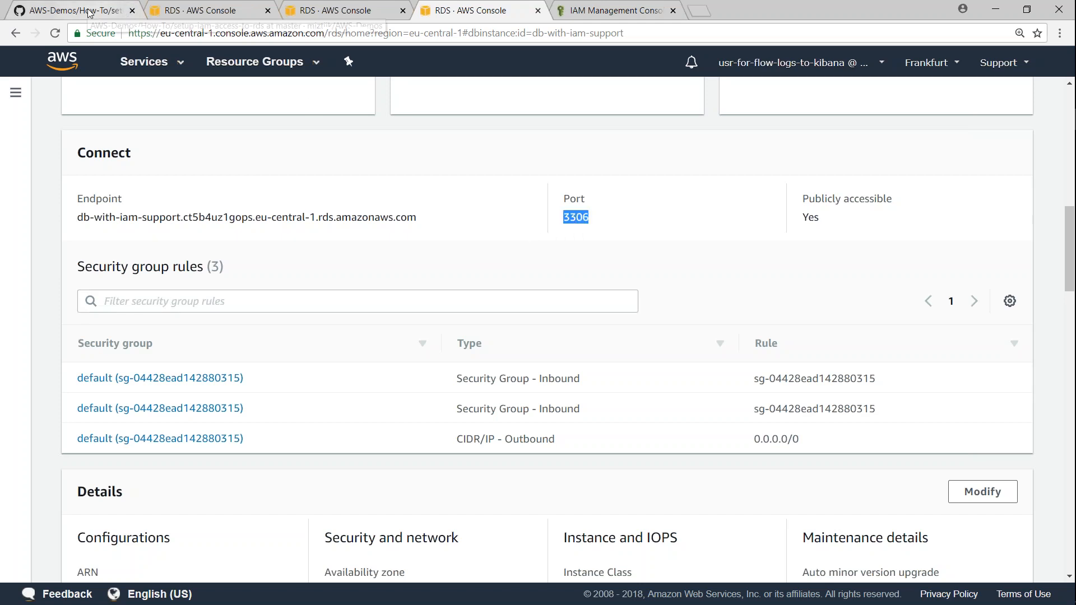
left_click(68, 10)
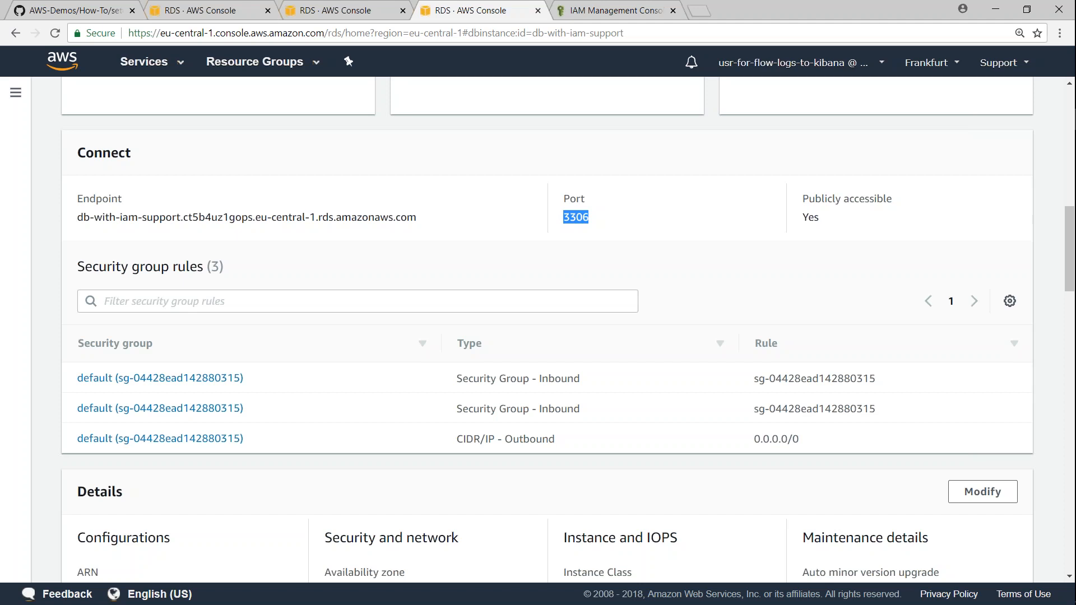
scroll("down", 3)
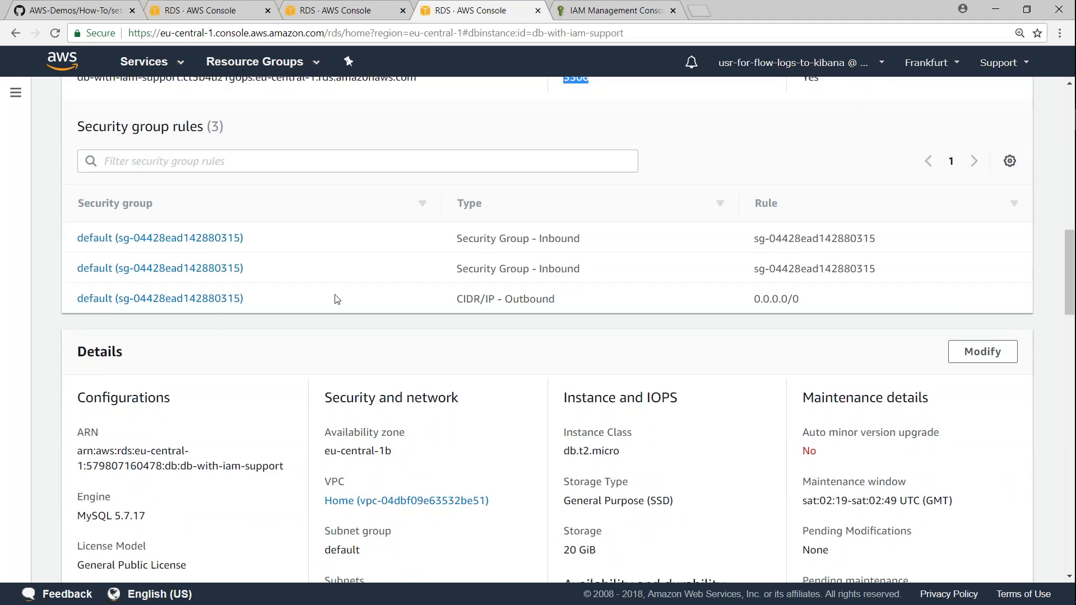
scroll("down", 3)
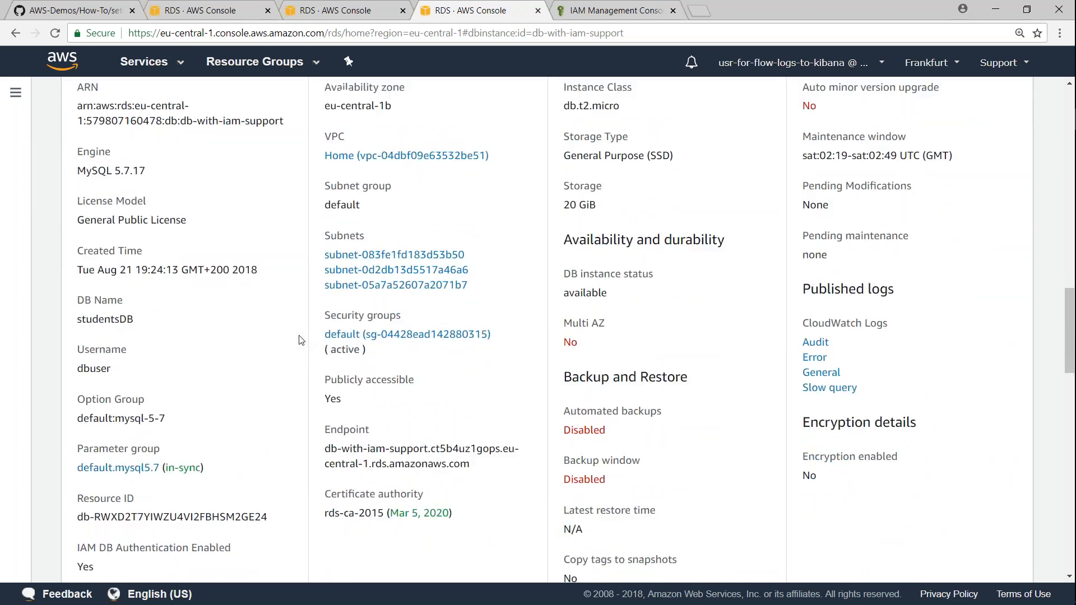
scroll("down", 3)
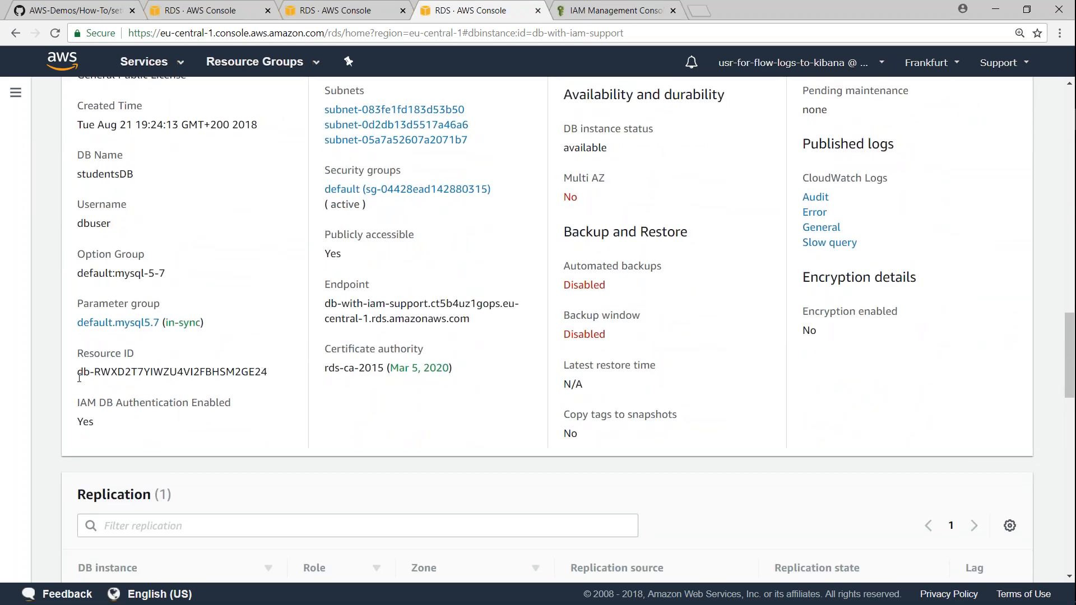
double_click(89, 353)
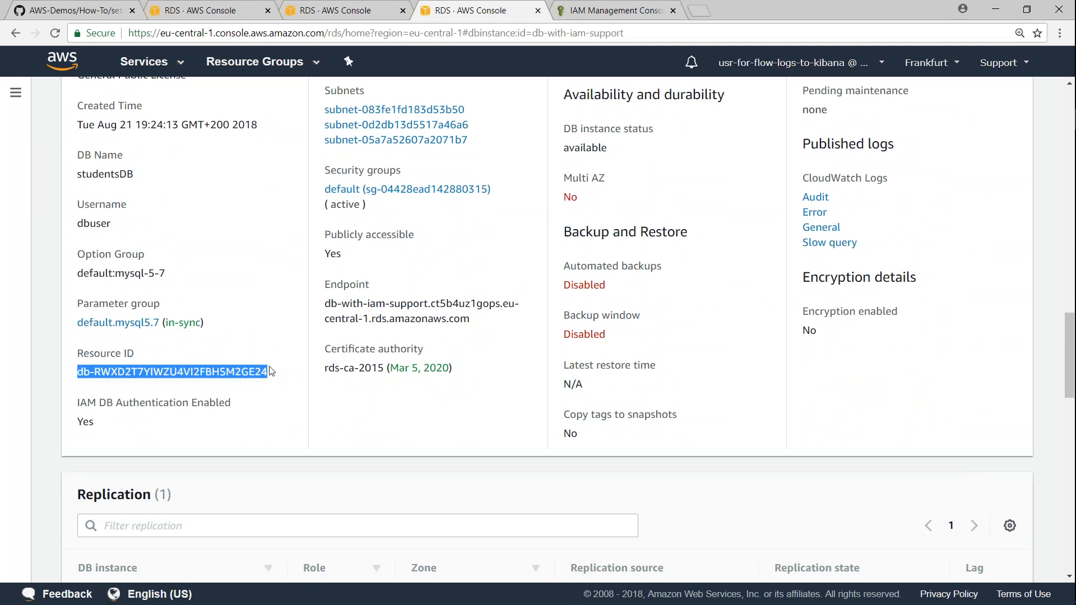
mouse_move(104, 401)
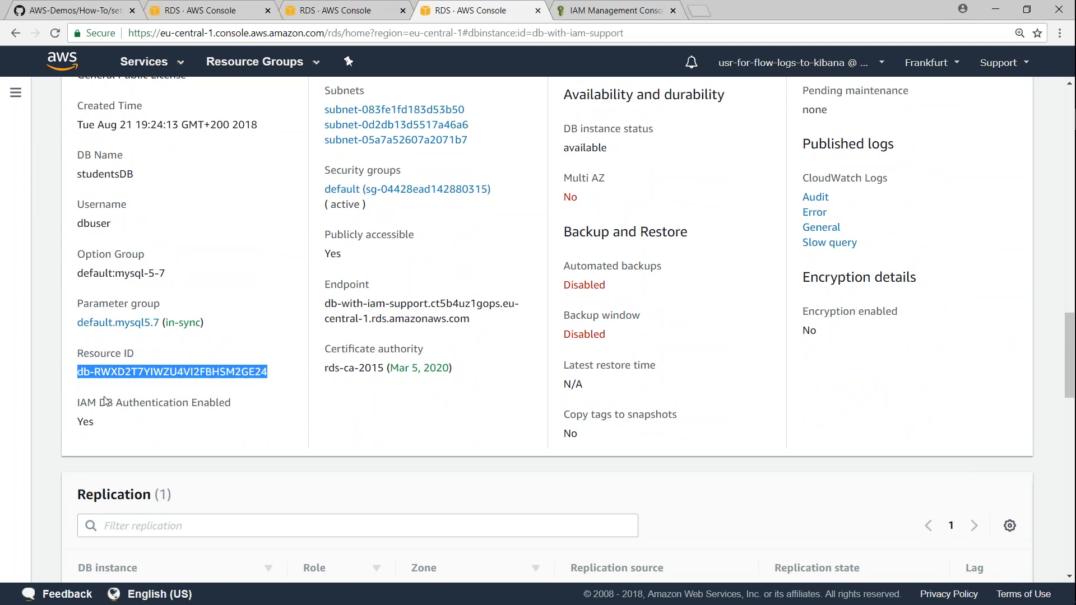
mouse_move(102, 425)
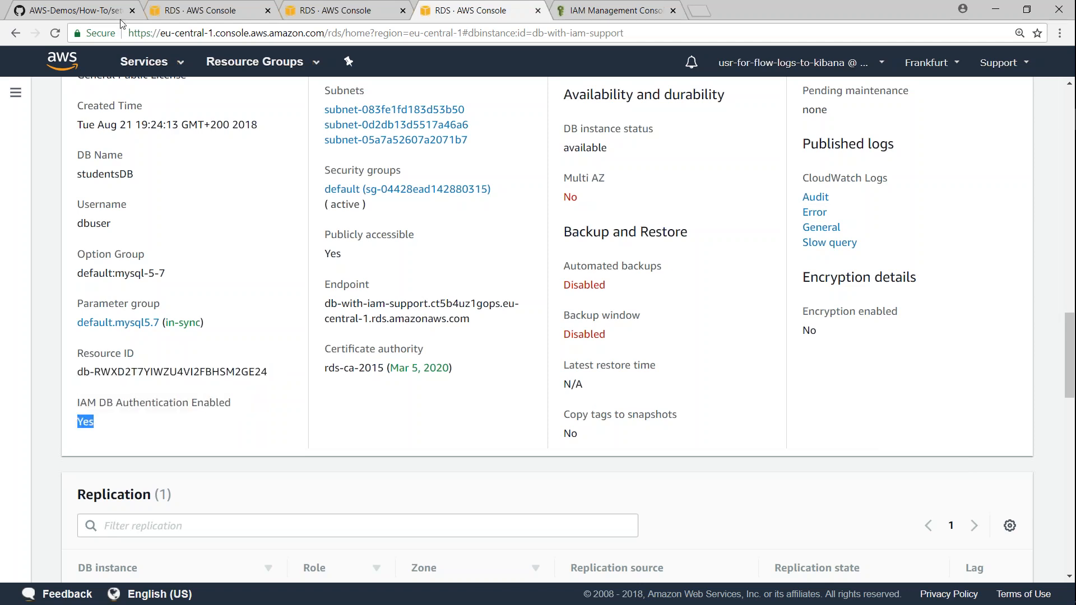
Highlight the ec2-to-rds role prerequisite and its AmazonRDSFullAccess policy in the guide
left_click(62, 10)
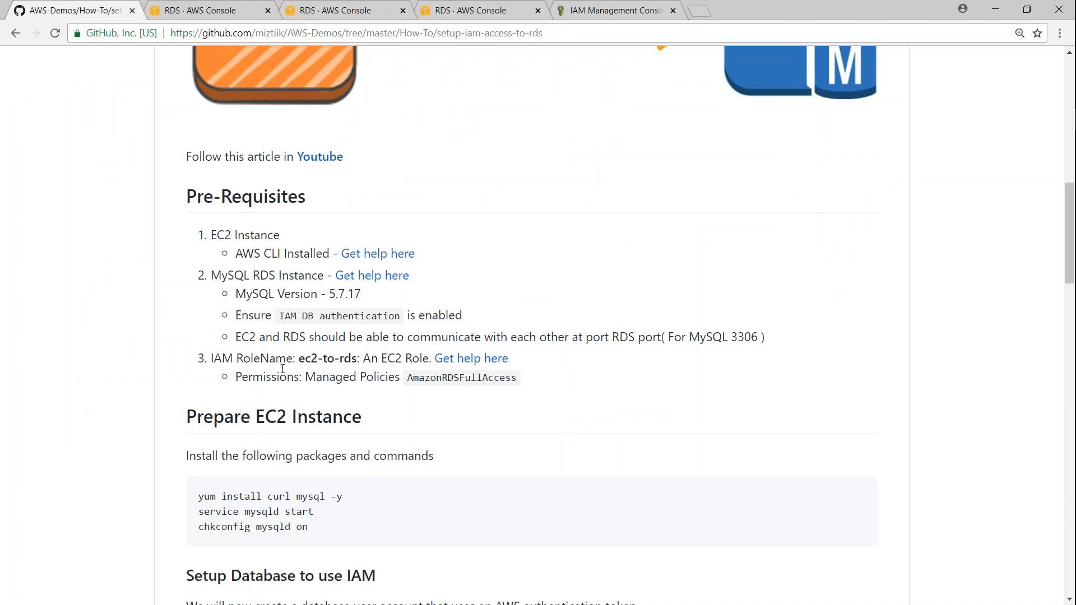
double_click(312, 358)
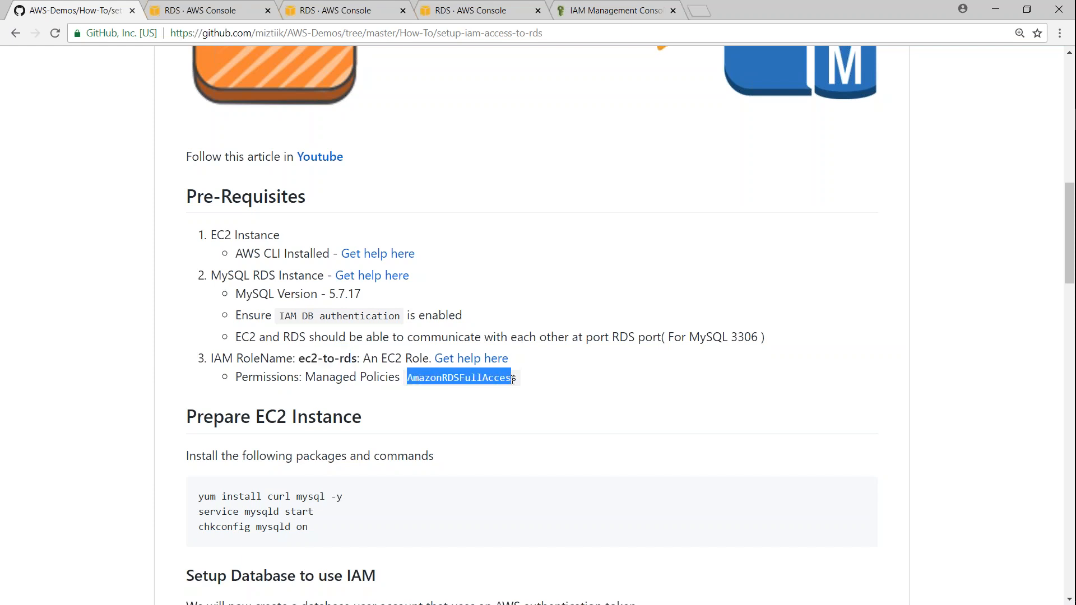
left_click(616, 11)
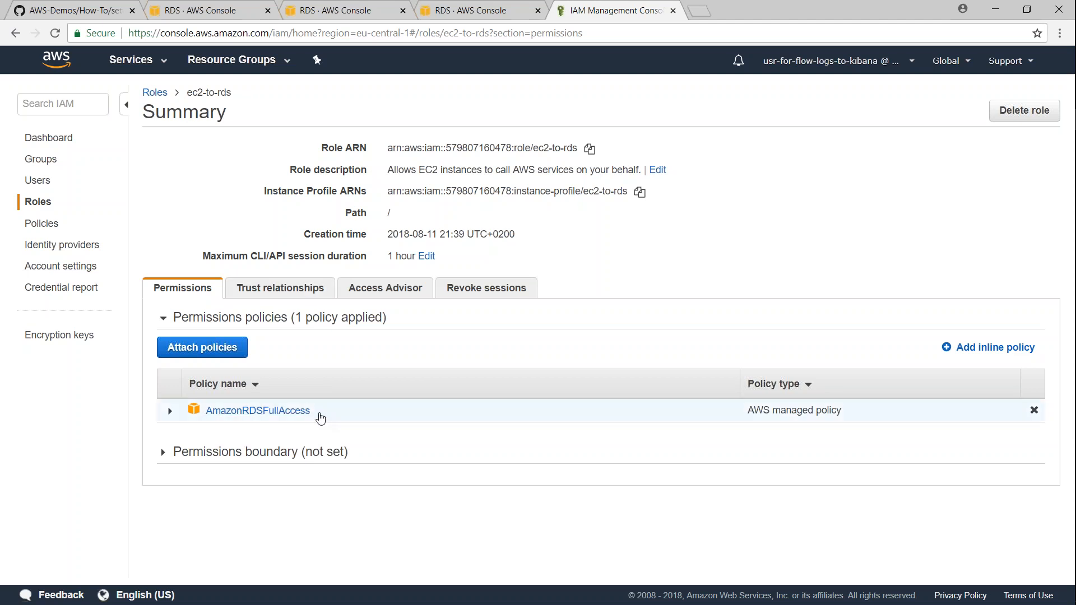
mouse_move(316, 410)
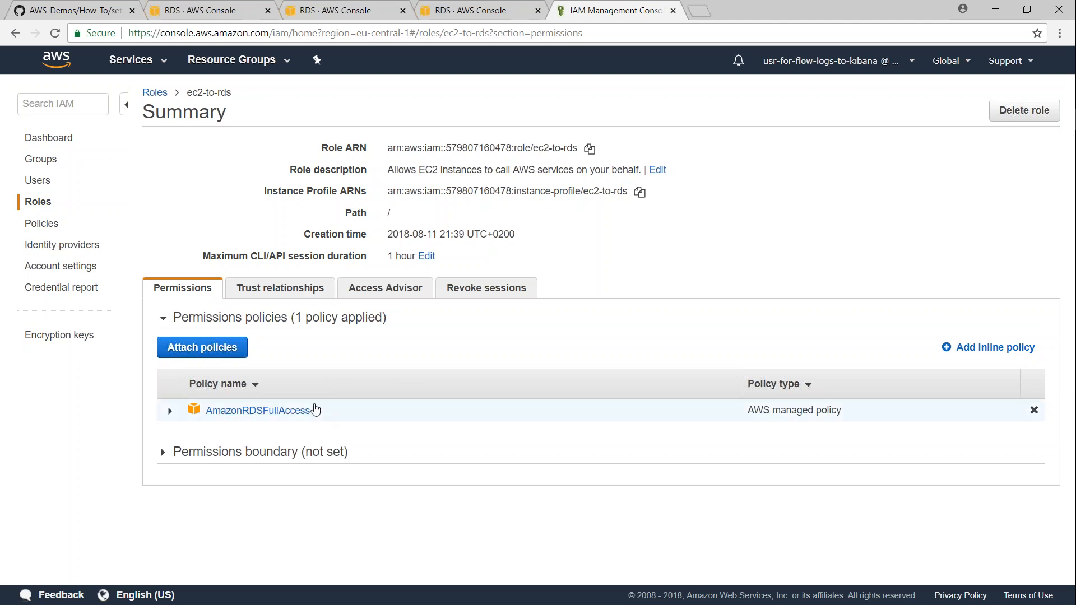
Show AmazonRDSFullAccess listed on the ec2-to-rds role's Permissions in IAM
left_click(62, 10)
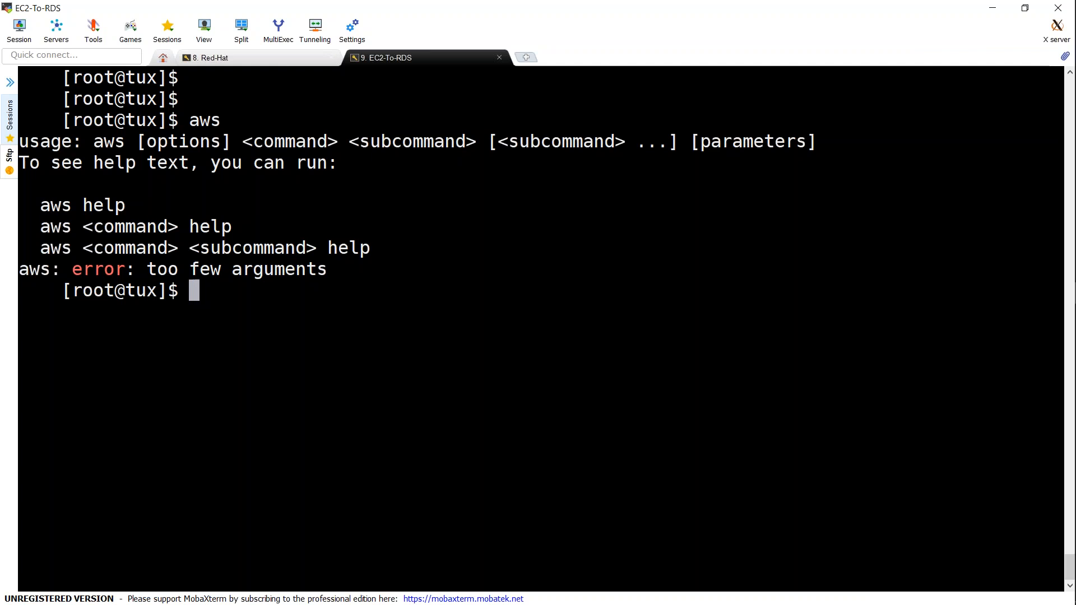
mouse_move(352, 331)
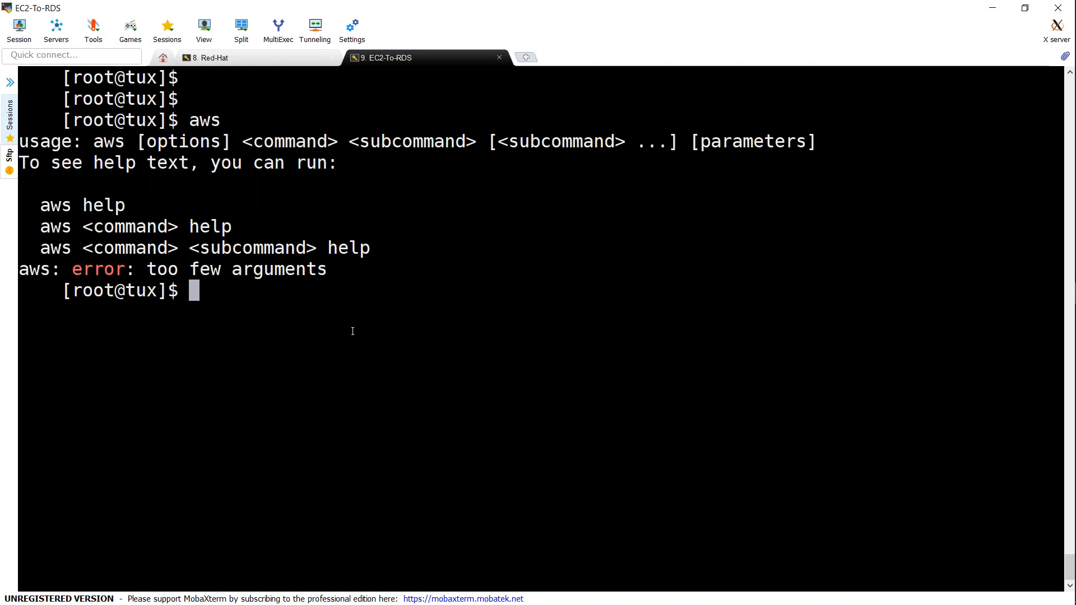
Install curl and mysql with yum and start the mysqld service
type("yum install curl mysql -y")
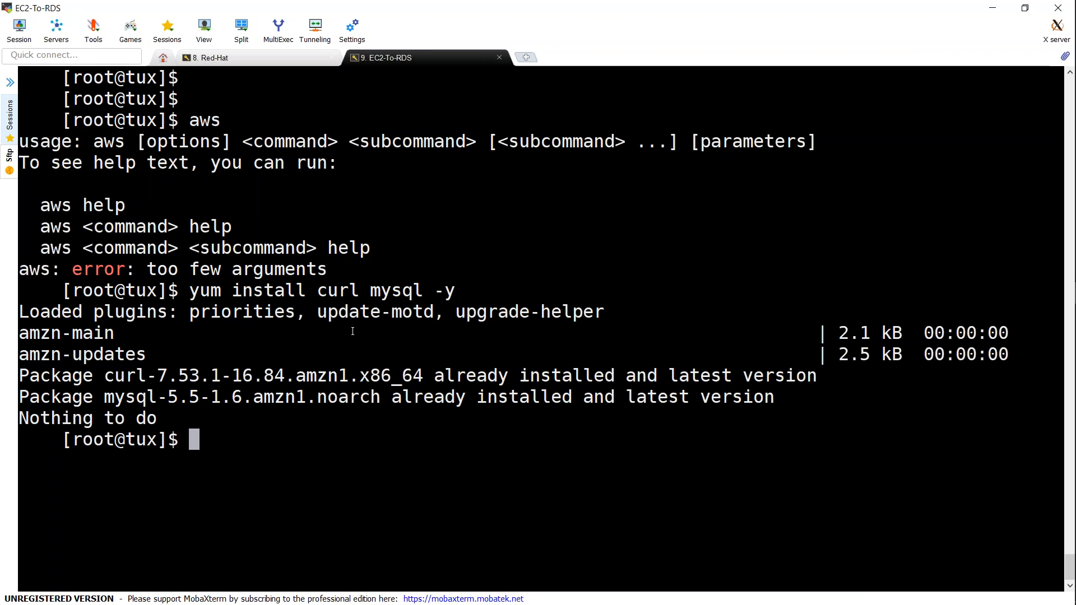
type("se")
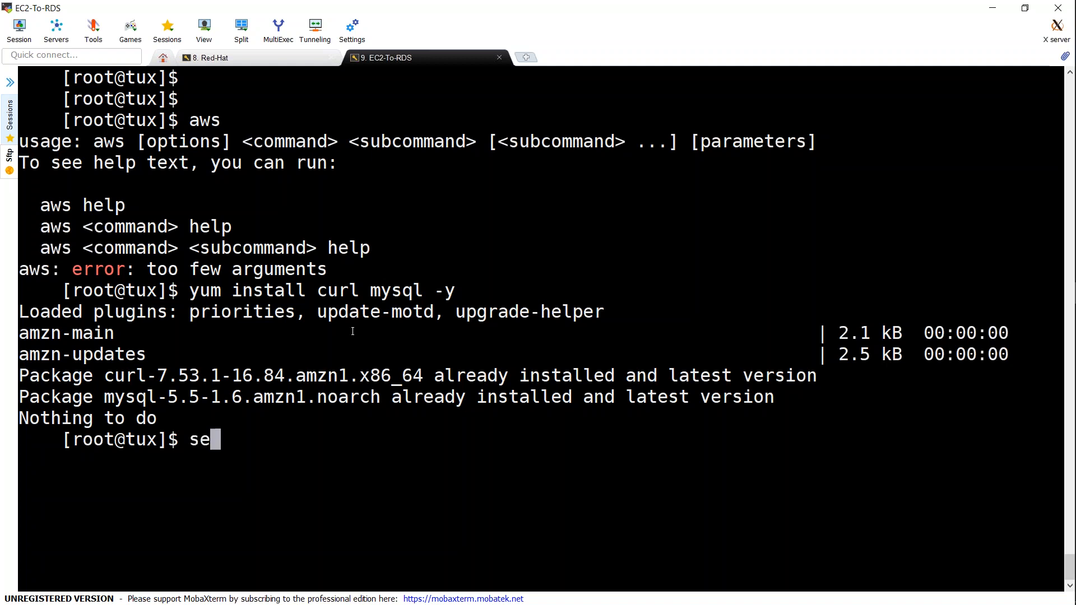
type("rvice mysq")
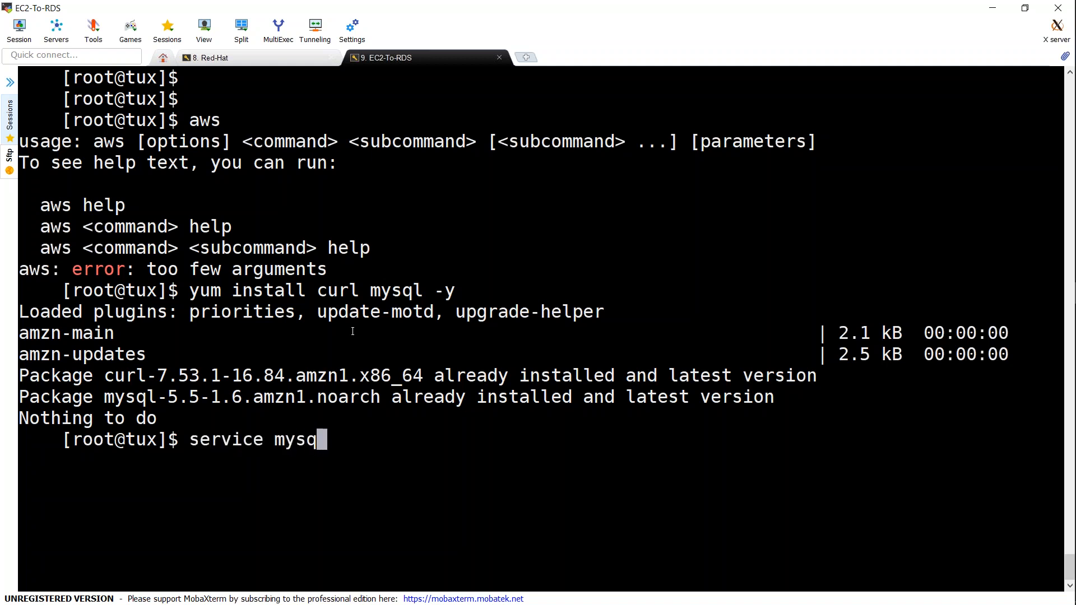
type("d start")
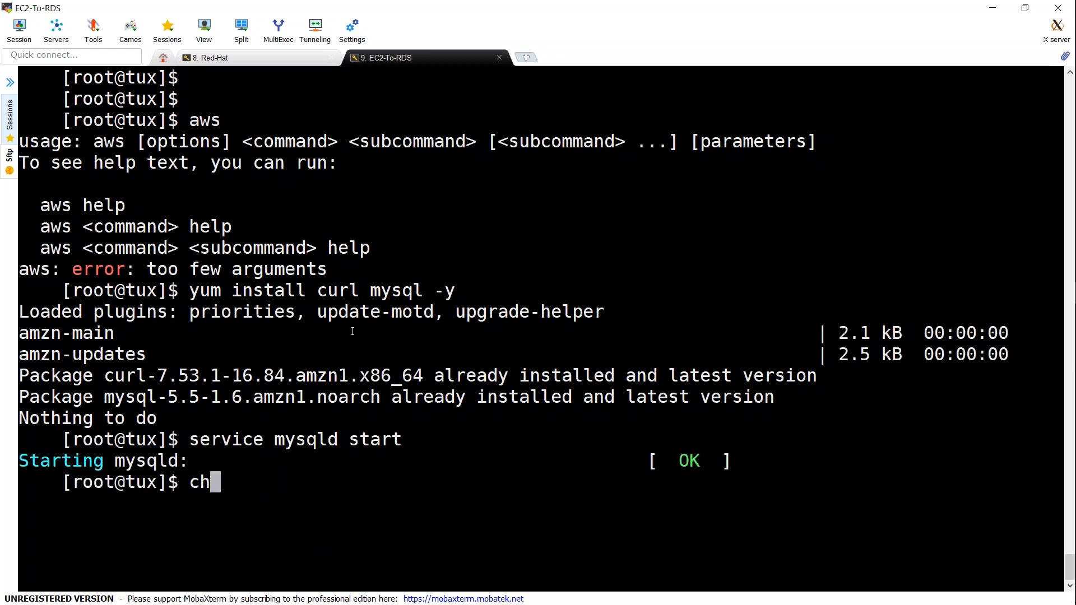
Enable mysqld at boot with chkconfig and clear the terminal
type("kconfig")
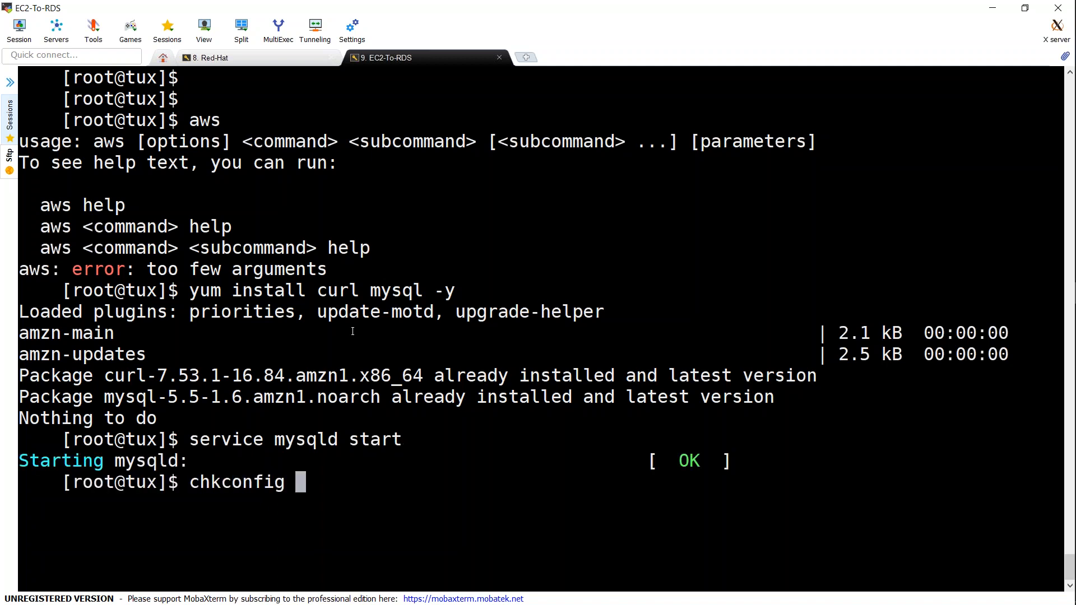
type("mys")
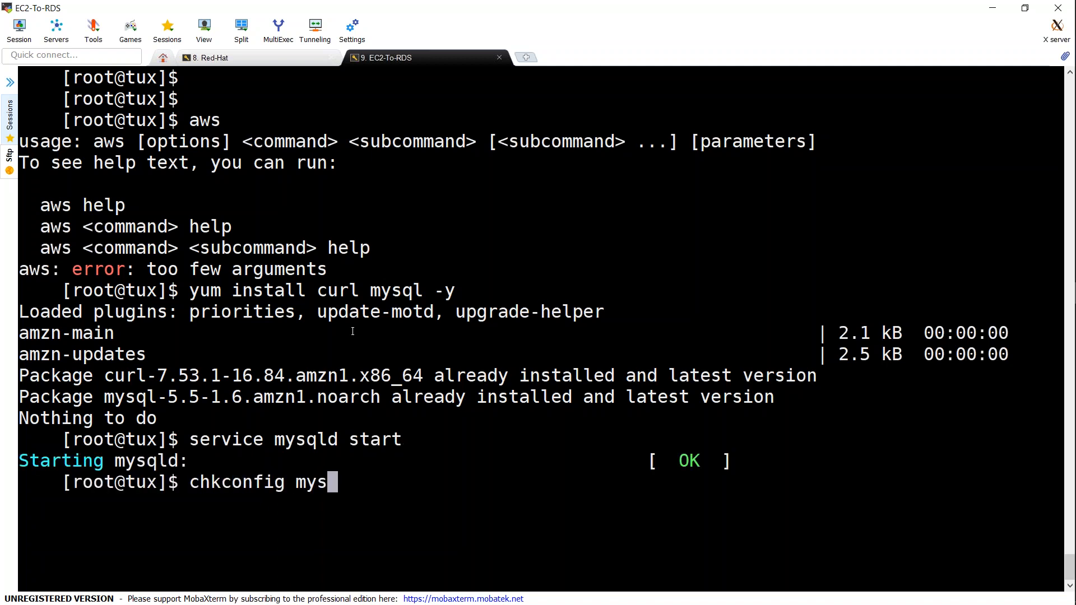
type("ld on")
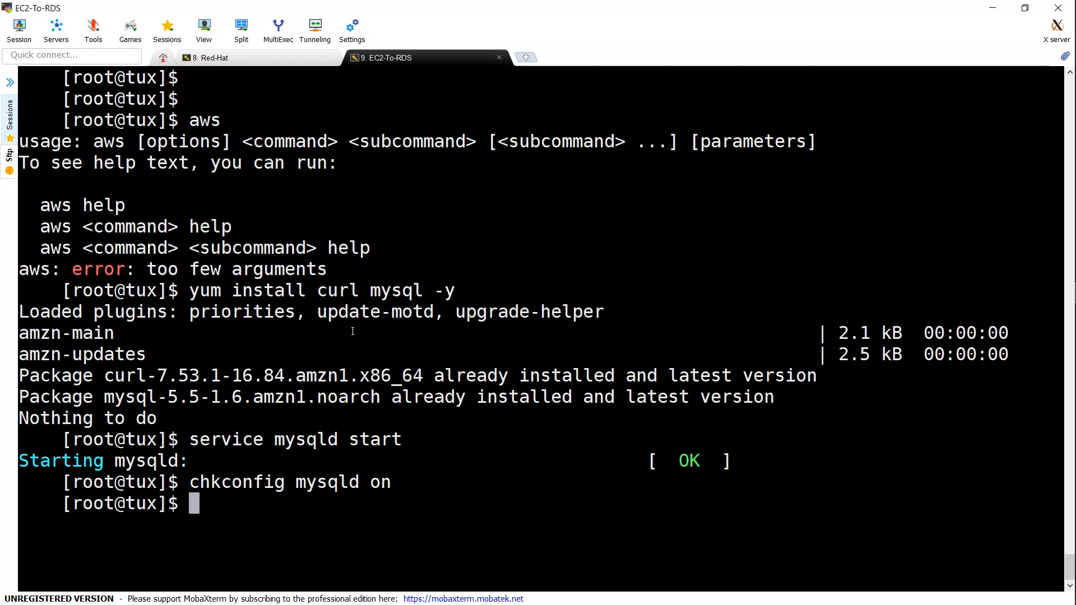
type("clear")
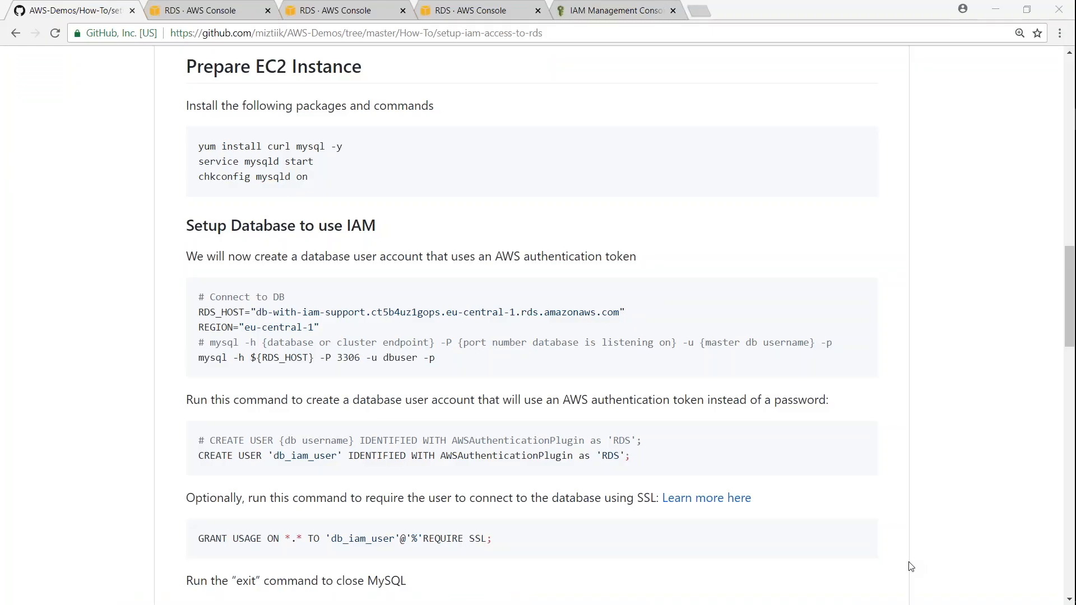
mouse_move(274, 225)
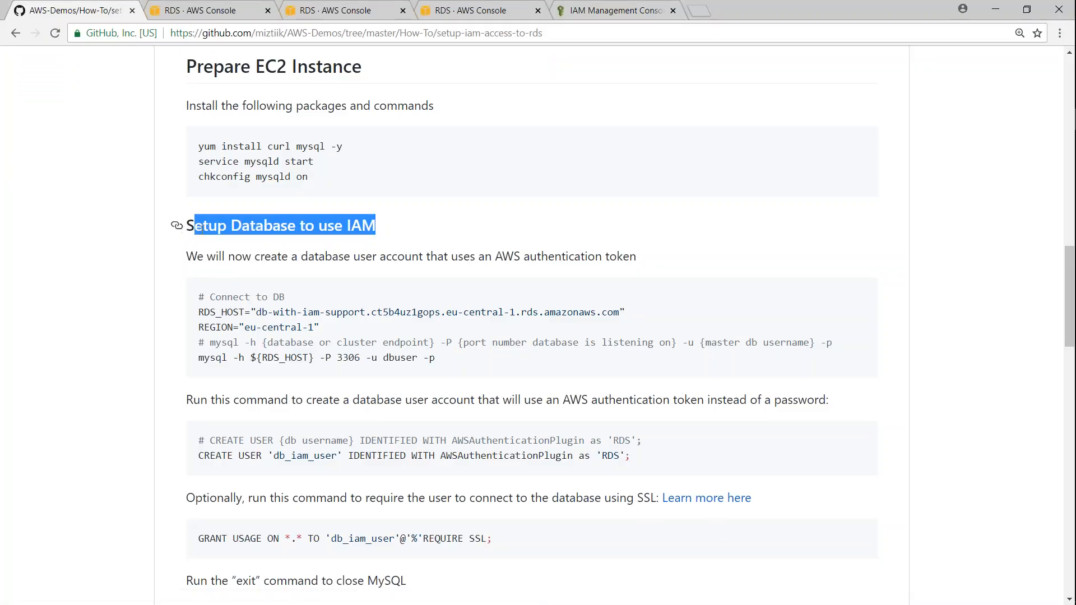
left_click(211, 371)
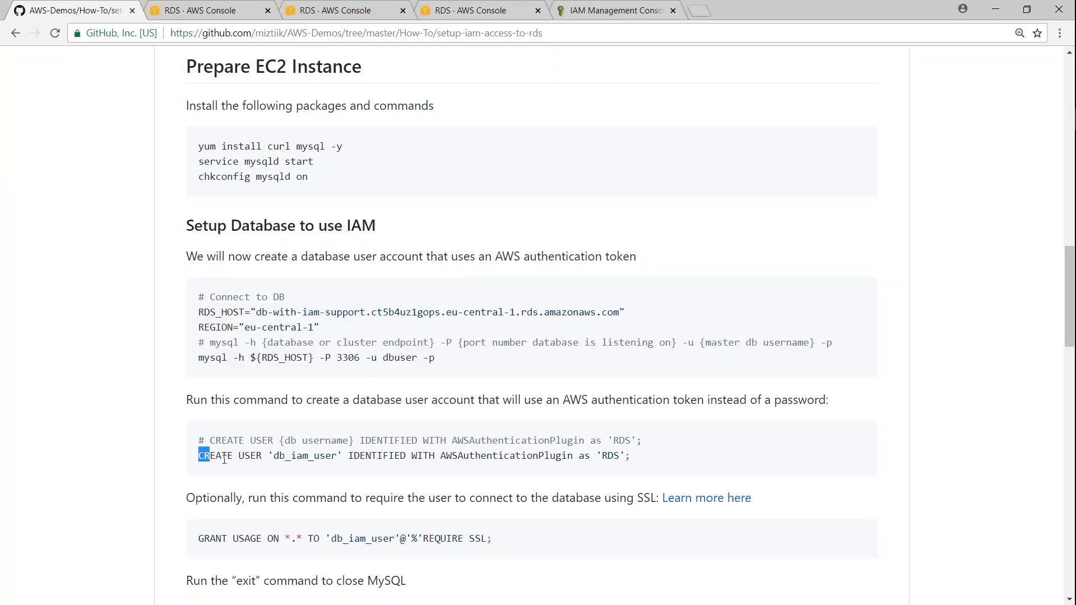
double_click(301, 456)
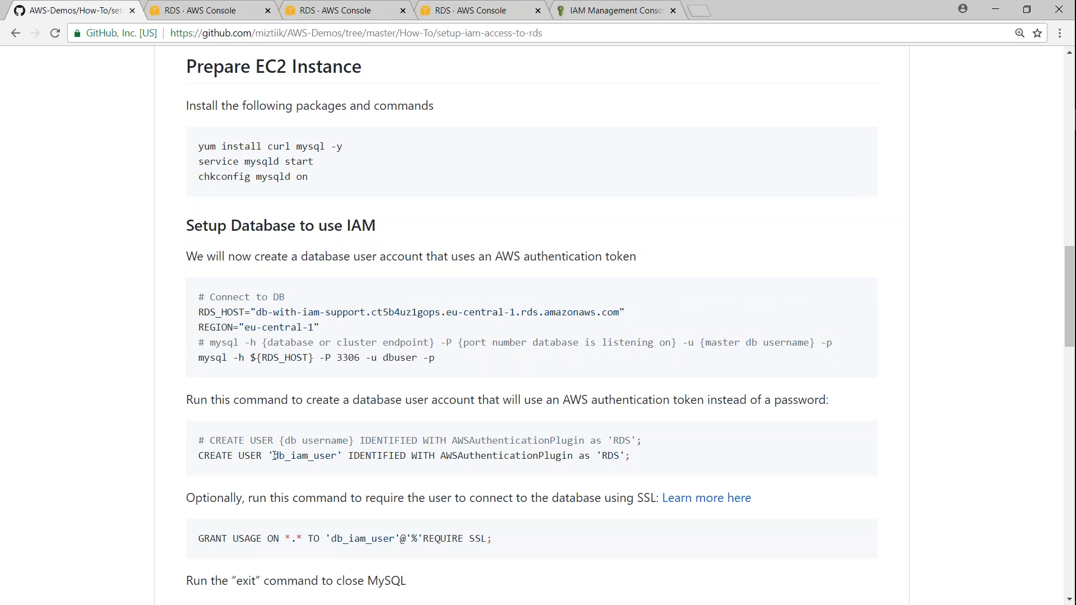
double_click(304, 455)
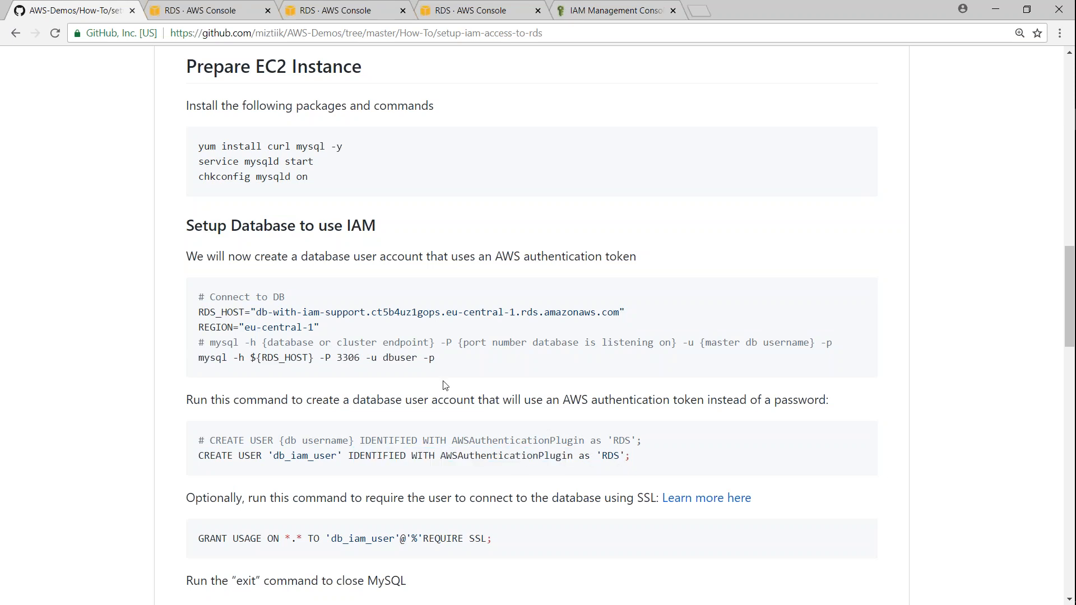
left_click_drag(198, 312, 318, 327)
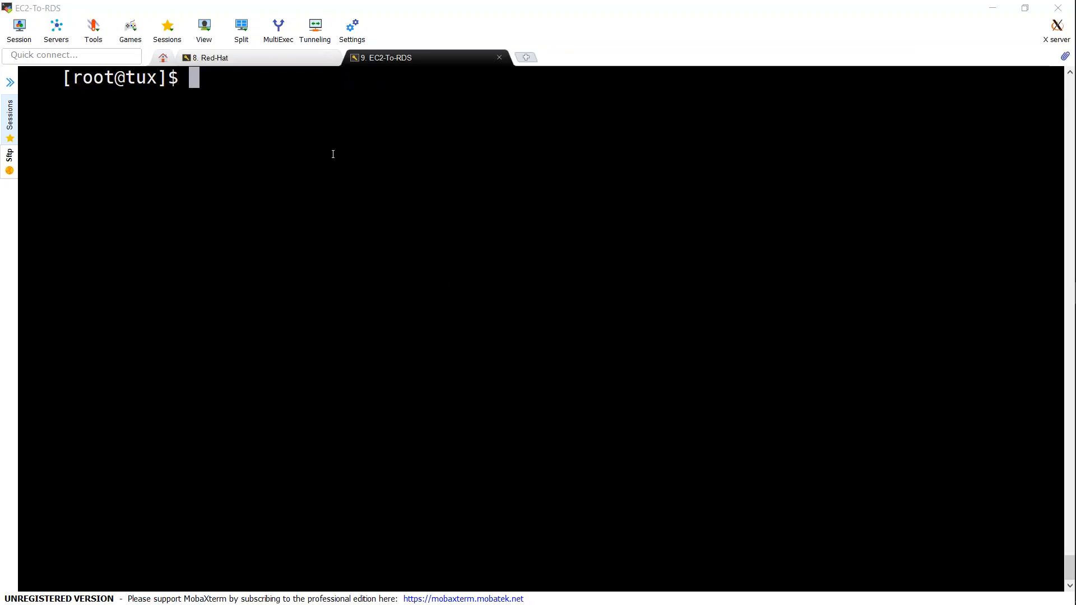
Set RDS_HOST to the db-with-iam-support endpoint and log into MySQL as dbuser on 3306
type("RDS_HOST=\"db-with-iam-support.ct5b4uz1gops.eu-central-1.rds.amazonaws.com\"")
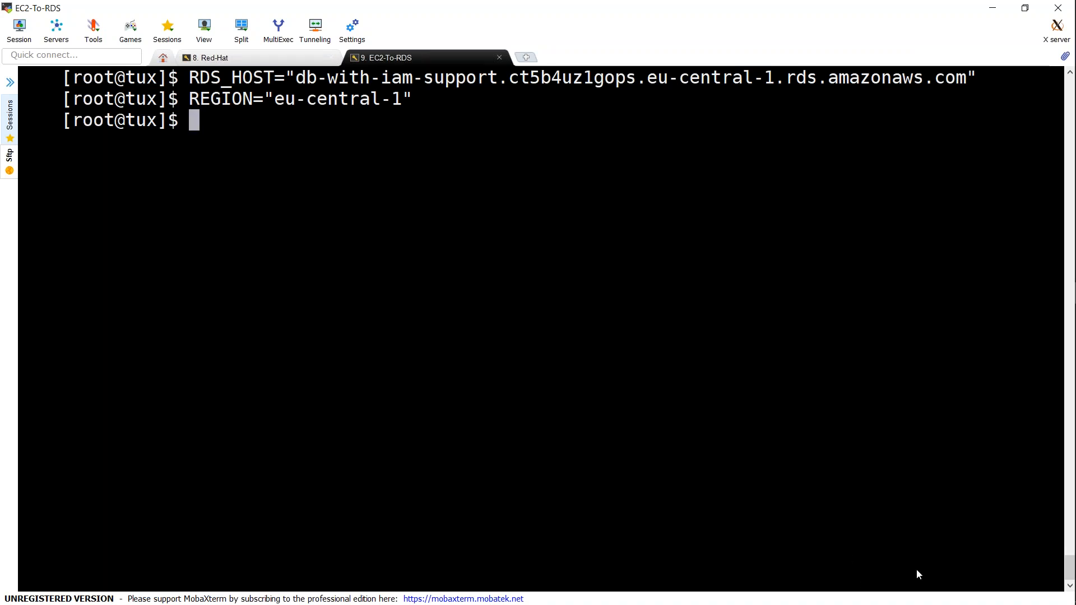
type("mysql -h ${RDS_HOST} -P 3306 -u dbuser -p")
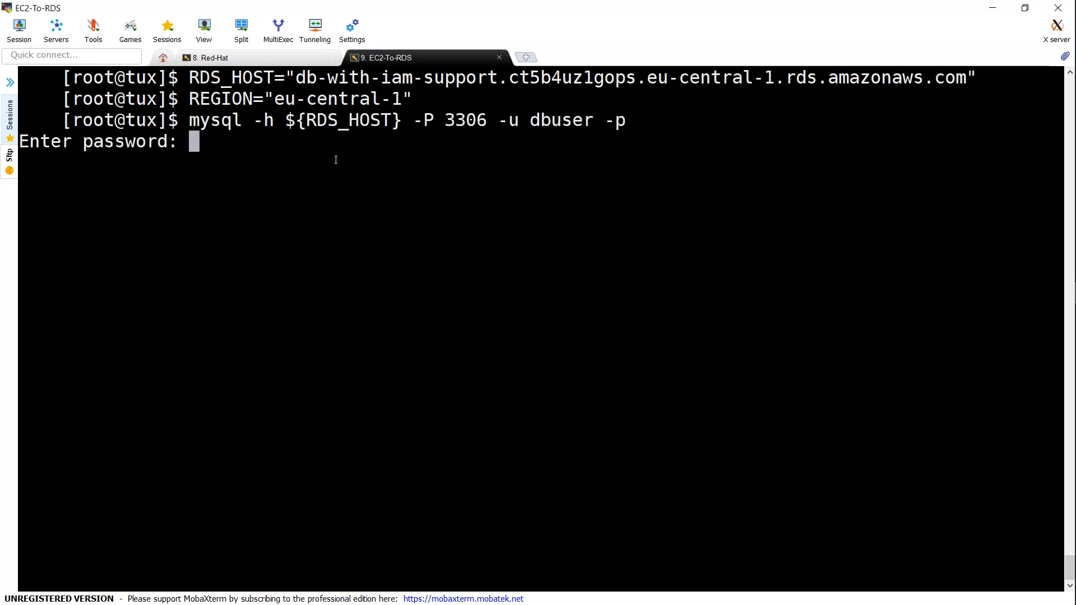
key("Enter")
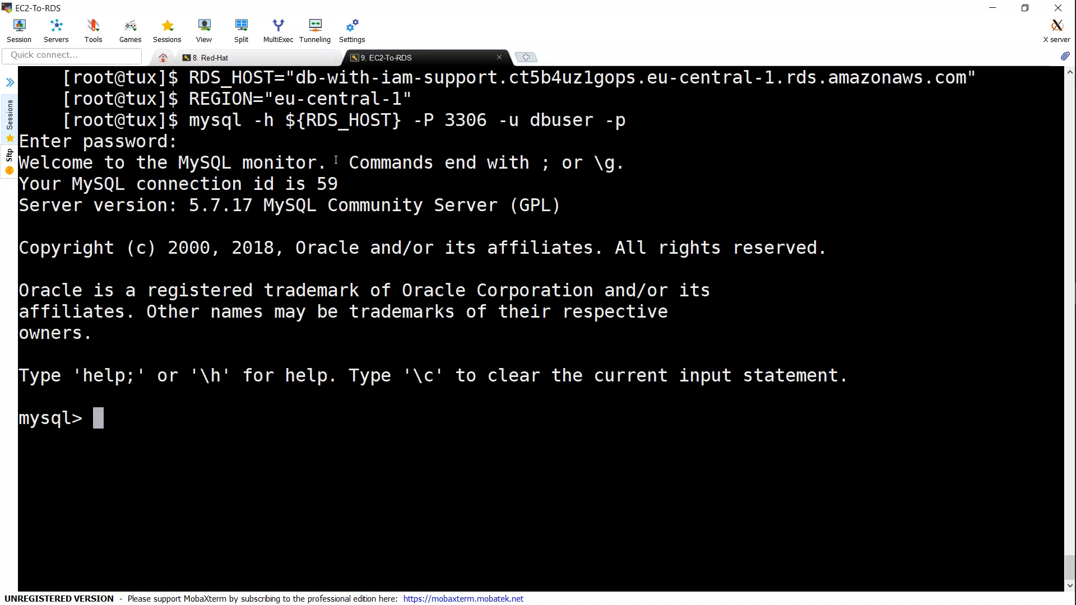
mouse_move(777, 421)
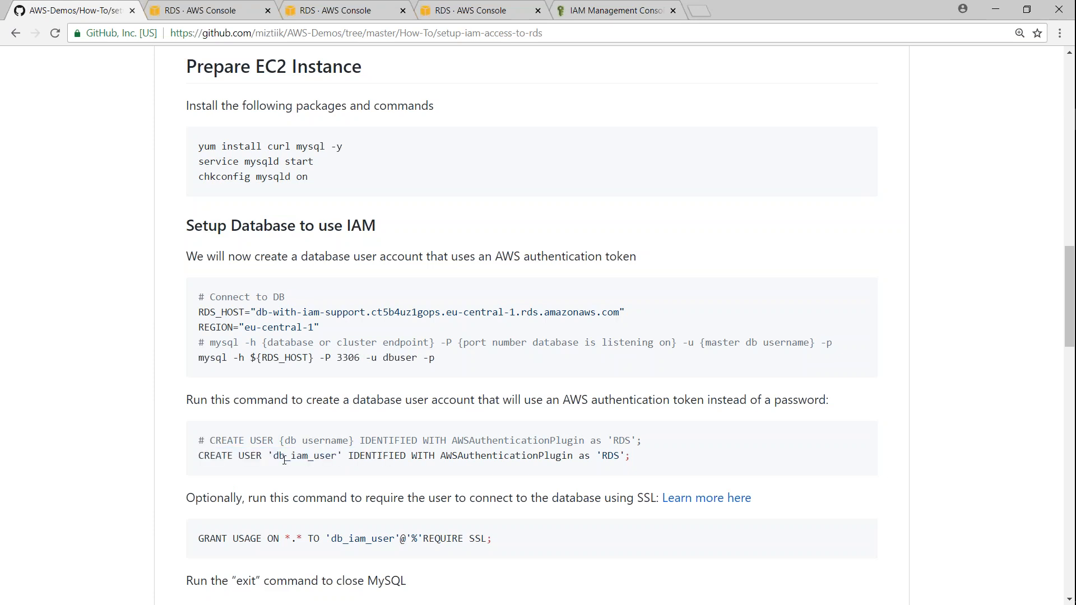
Select the guide's CREATE USER db_iam_user command for copying into MySQL
double_click(304, 456)
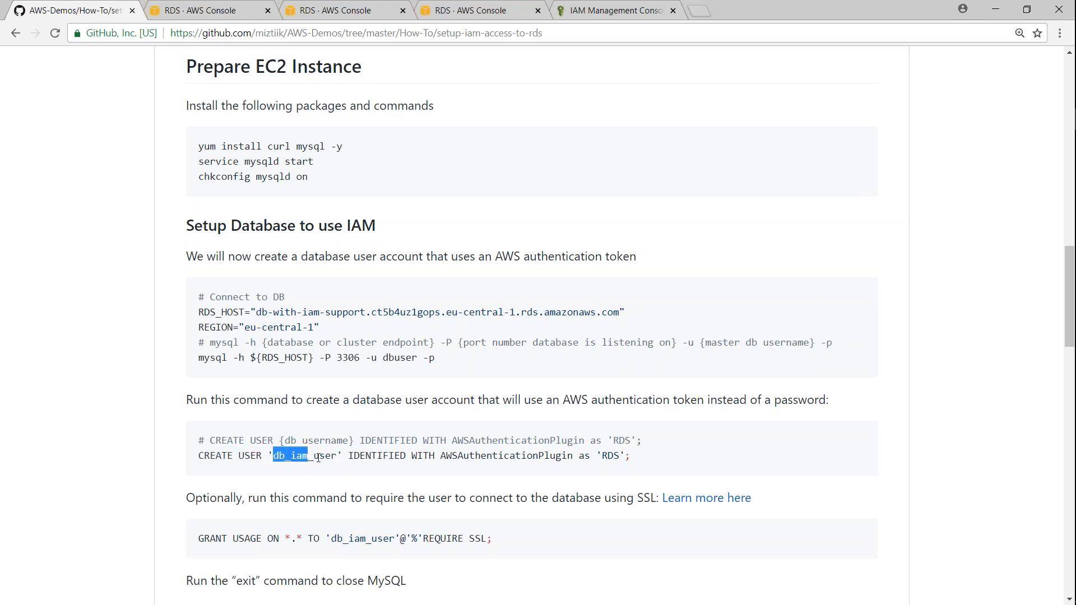
left_click(227, 462)
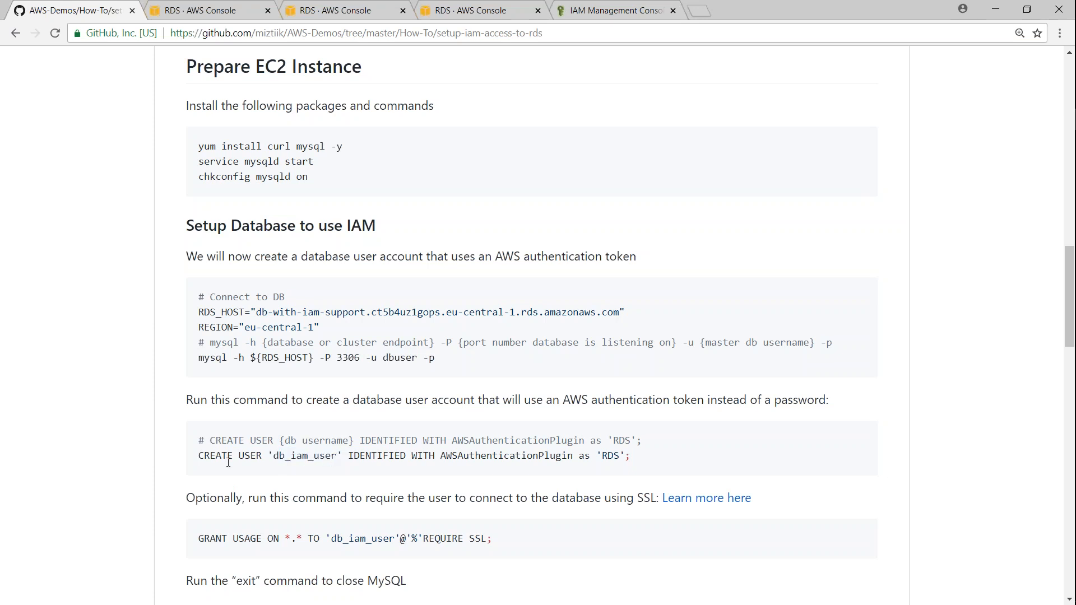
left_click_drag(198, 455, 629, 455)
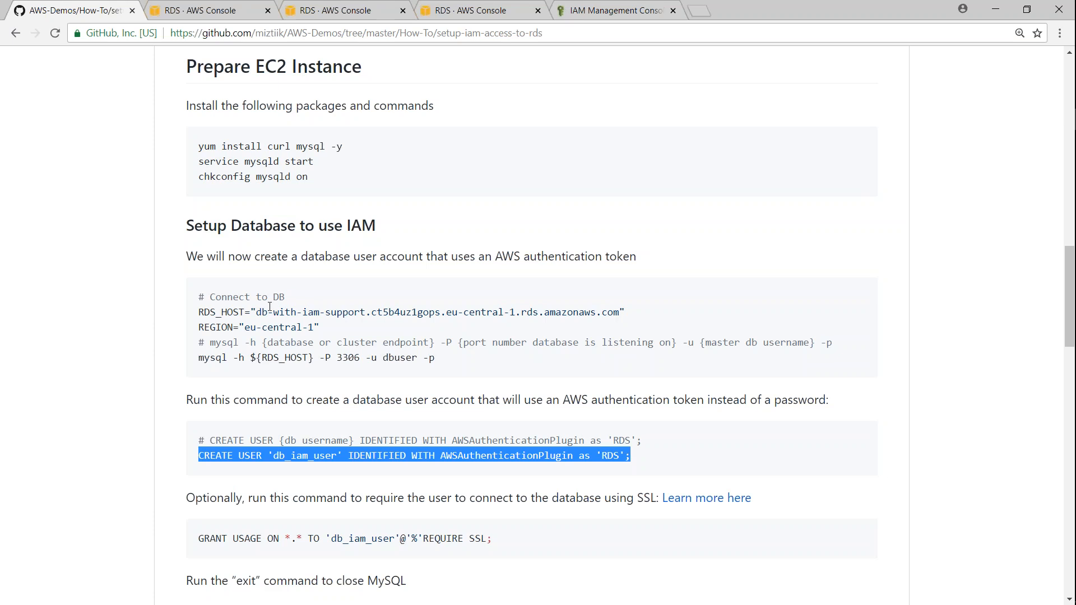
left_click_drag(259, 312, 616, 312)
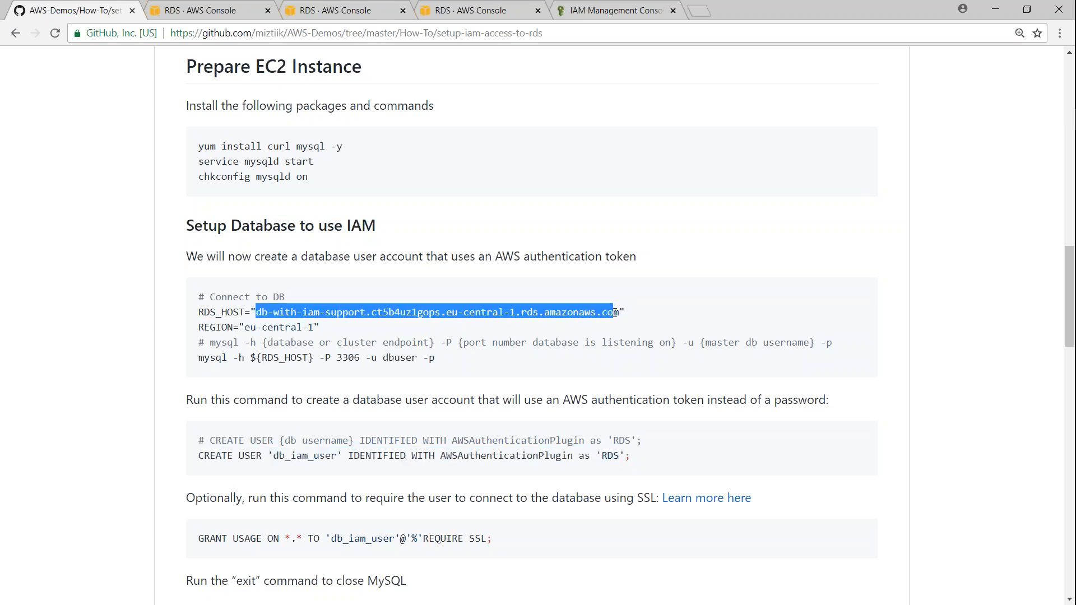
left_click_drag(198, 455, 310, 455)
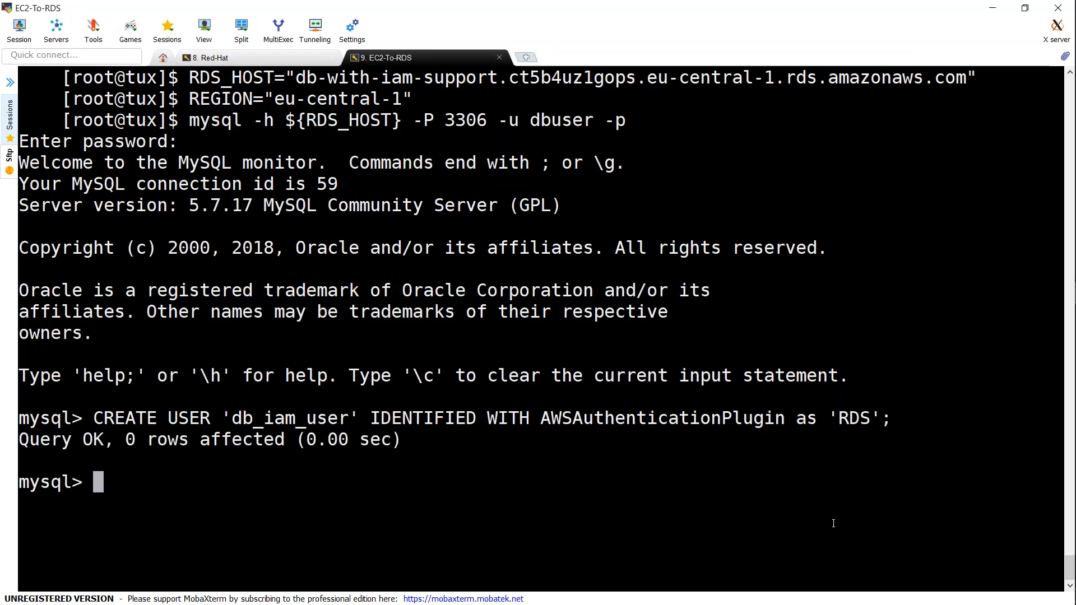
mouse_move(916, 583)
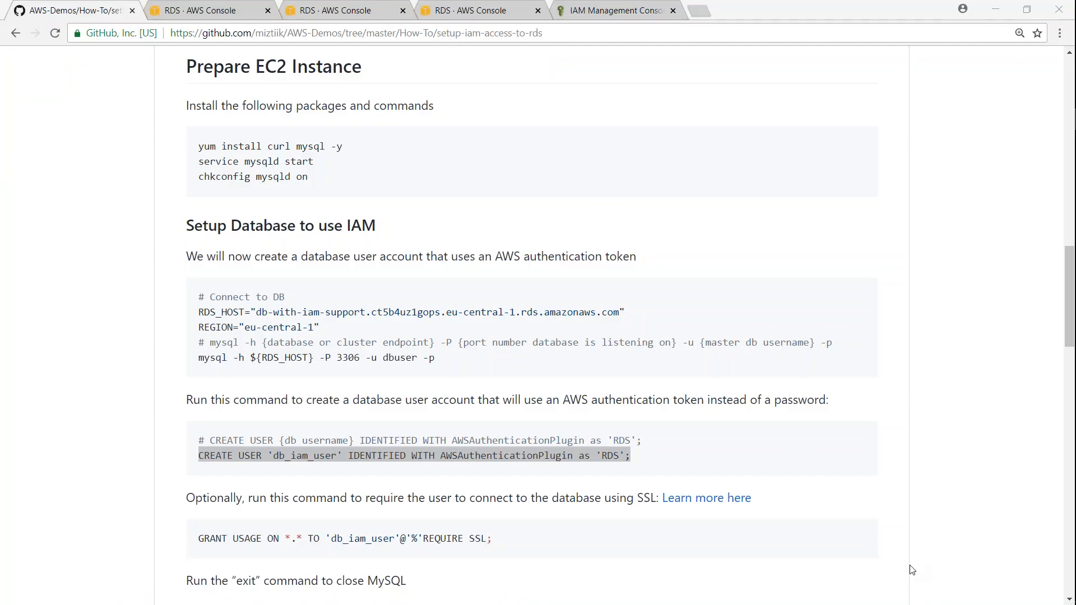
mouse_move(196, 547)
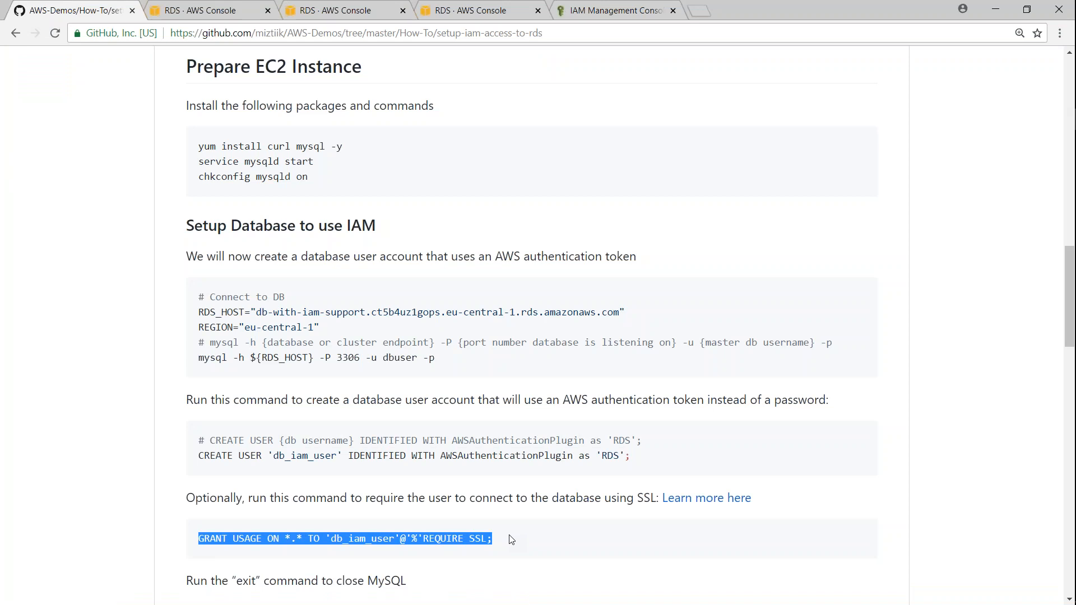
Run the GRANT USAGE ... REQUIRE SSL command for db_iam_user, then exit MySQL
double_click(363, 539)
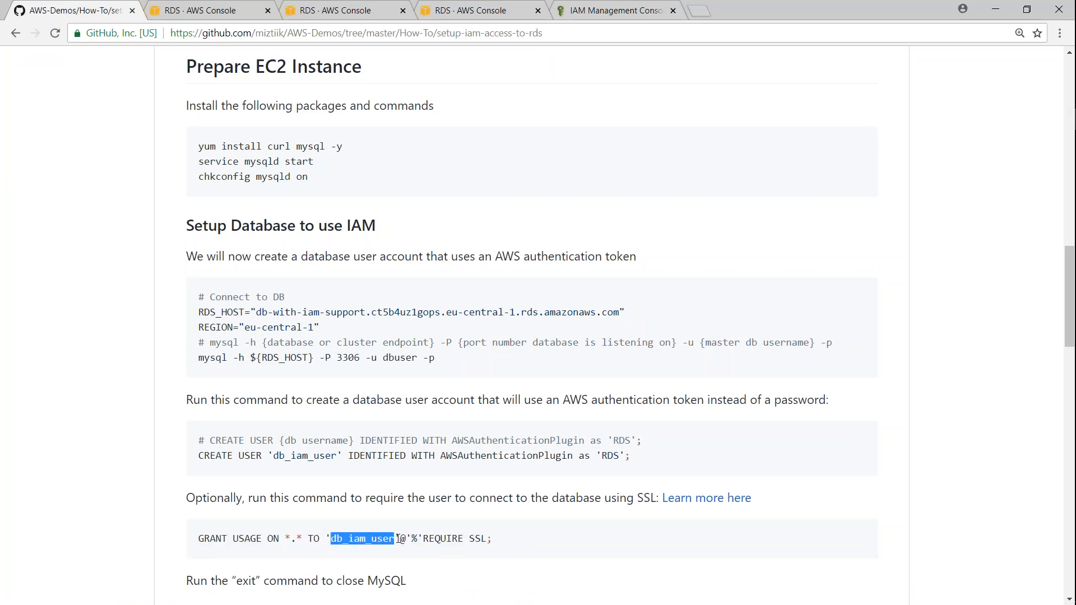
left_click(489, 538)
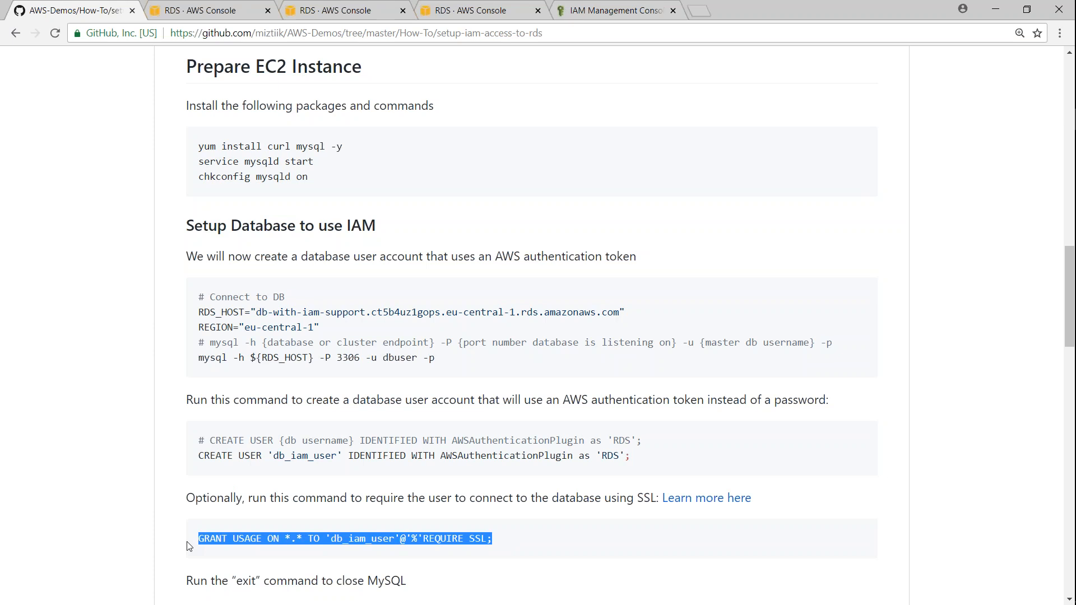
mouse_move(914, 569)
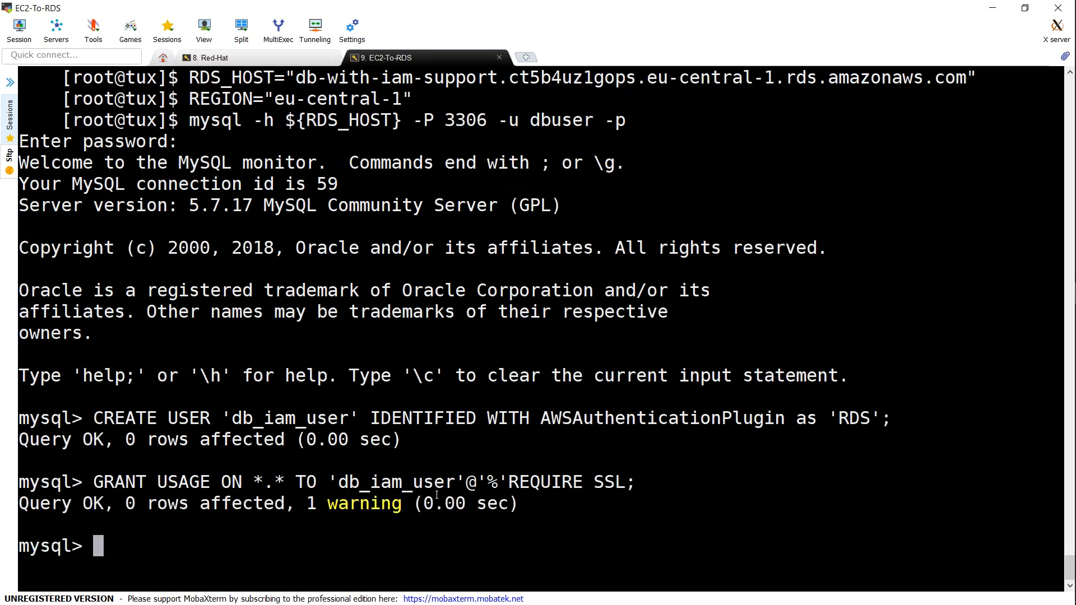
type("ex")
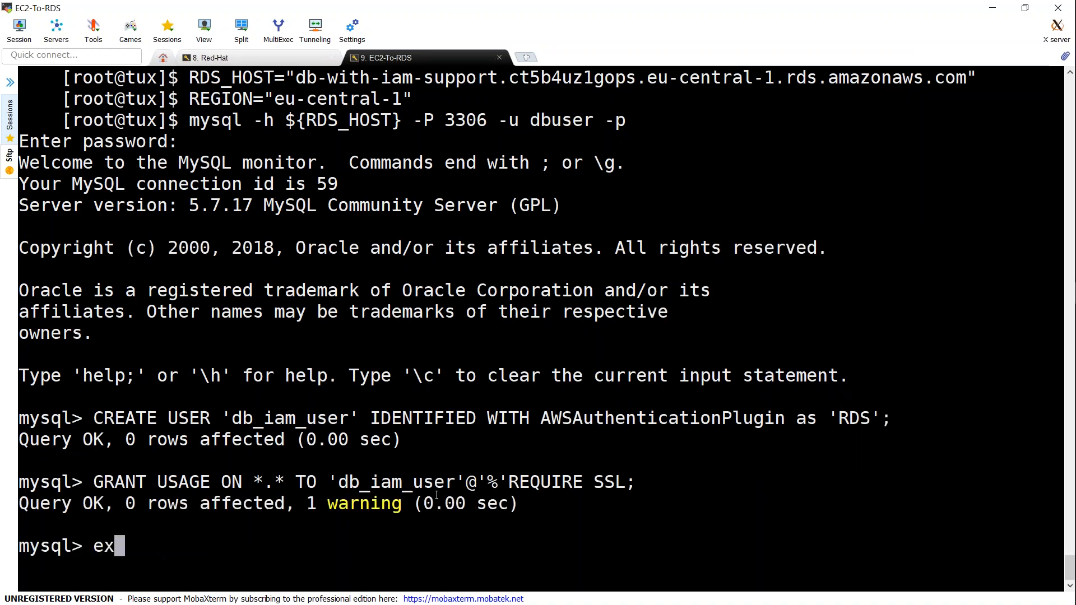
type("it;")
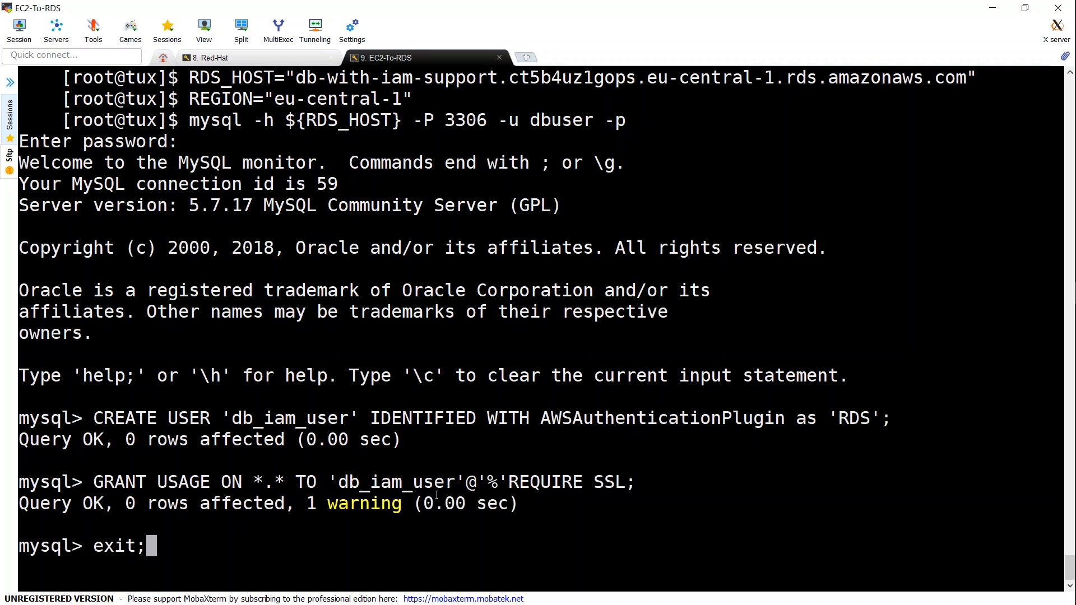
key("Return")
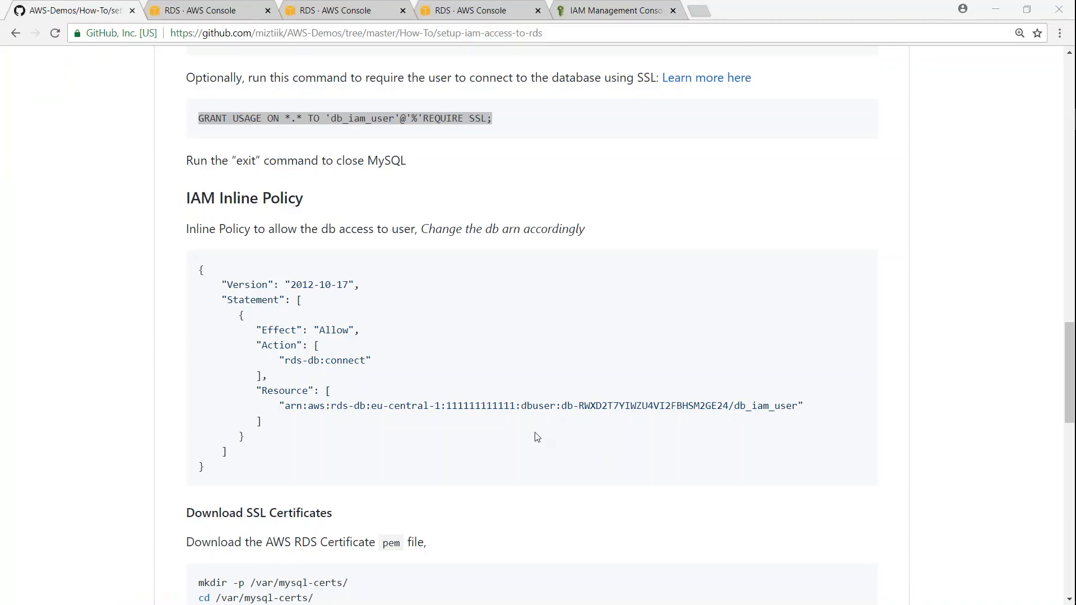
mouse_move(345, 319)
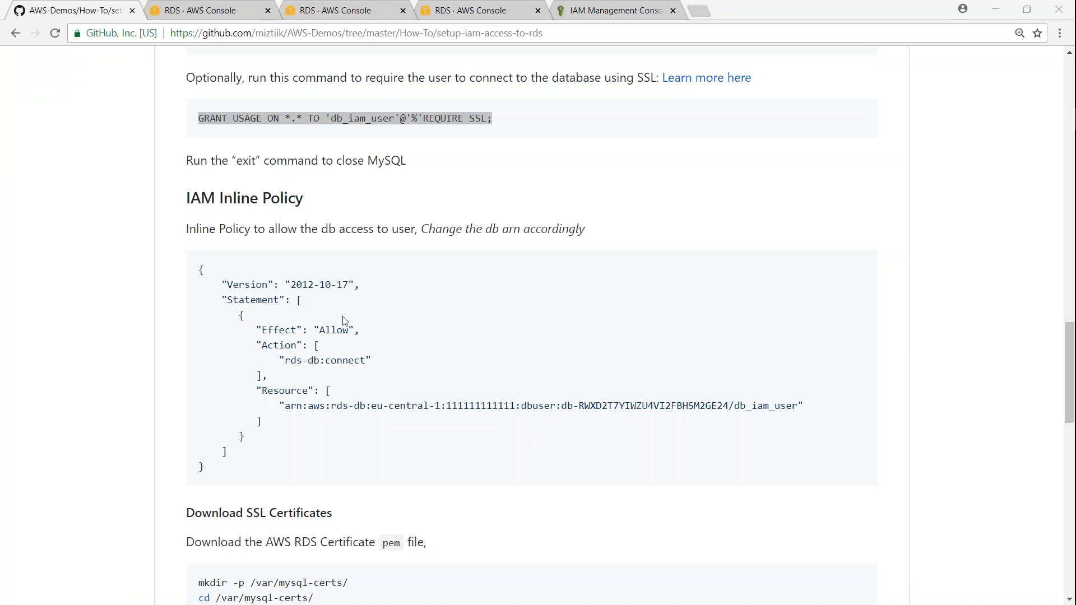
mouse_move(210, 273)
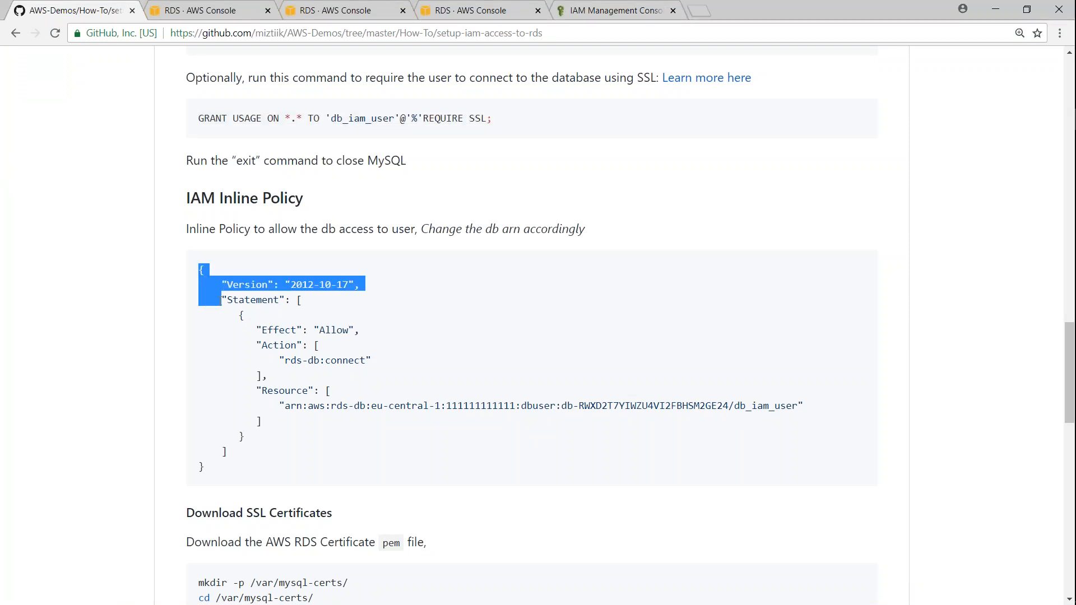
Select the rds-db:connect inline policy JSON block in the guide
left_click_drag(203, 269, 227, 466)
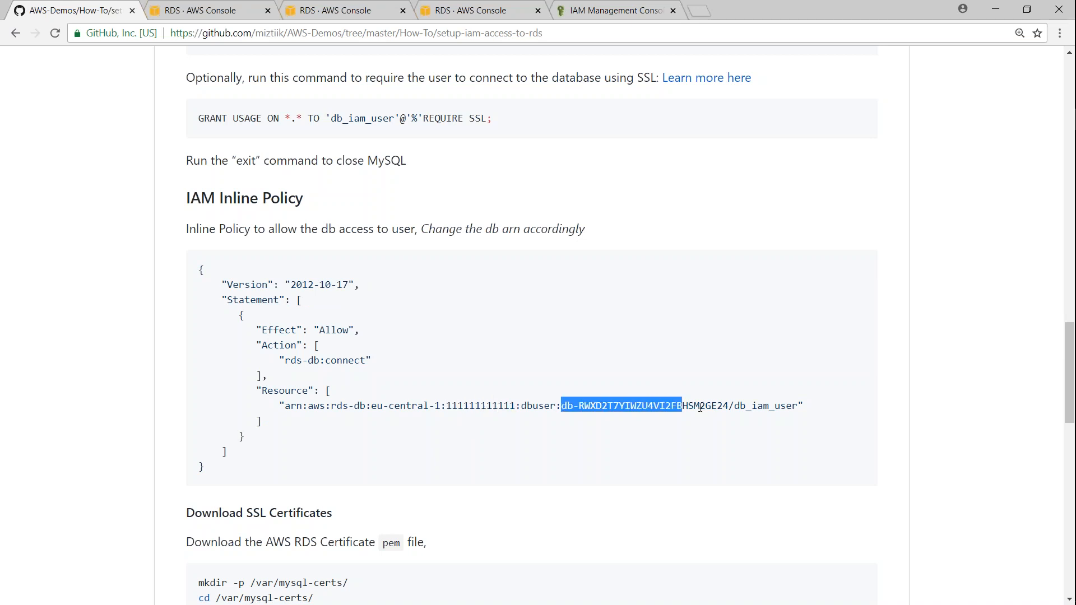
left_click(261, 487)
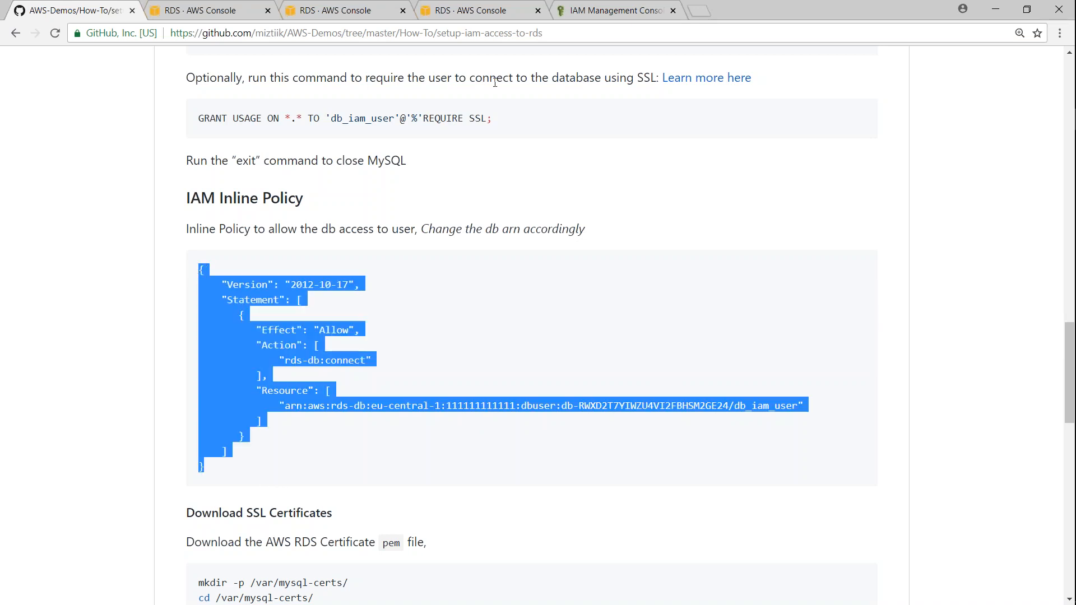
left_click(613, 11)
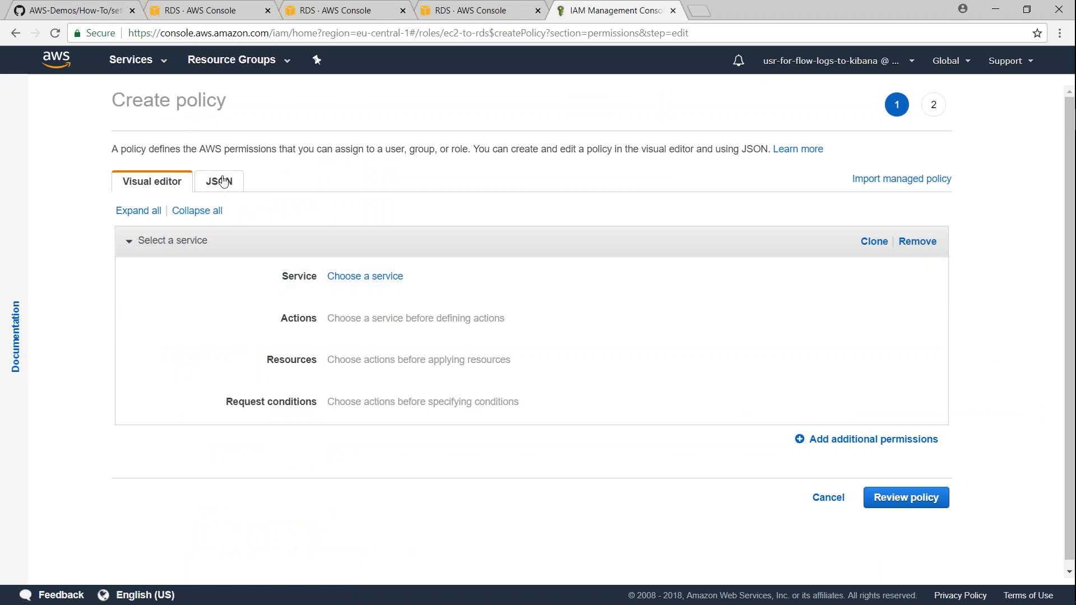
left_click(219, 181)
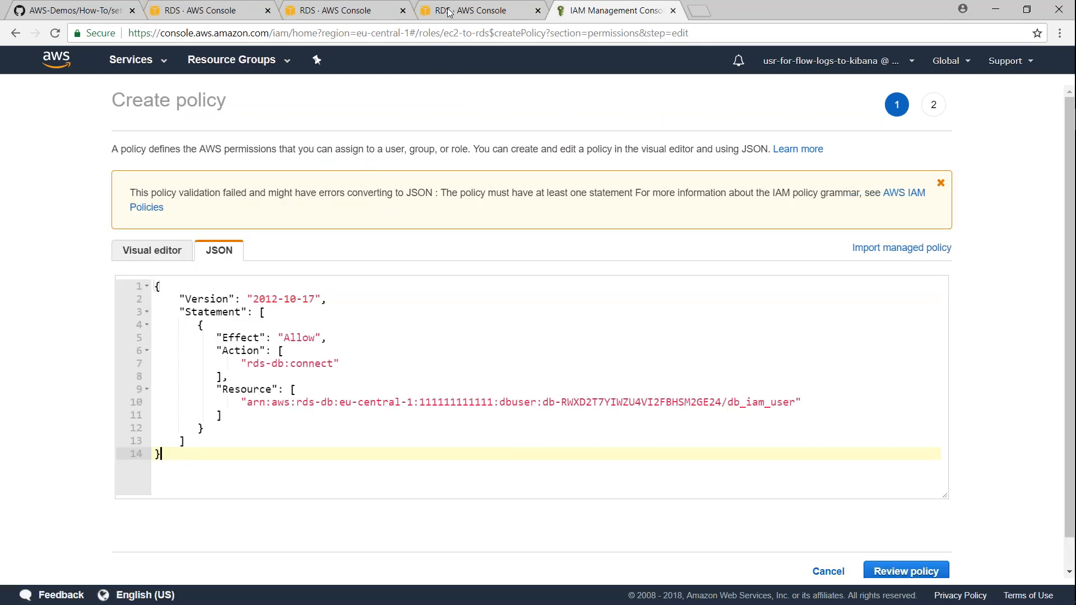
left_click(473, 10)
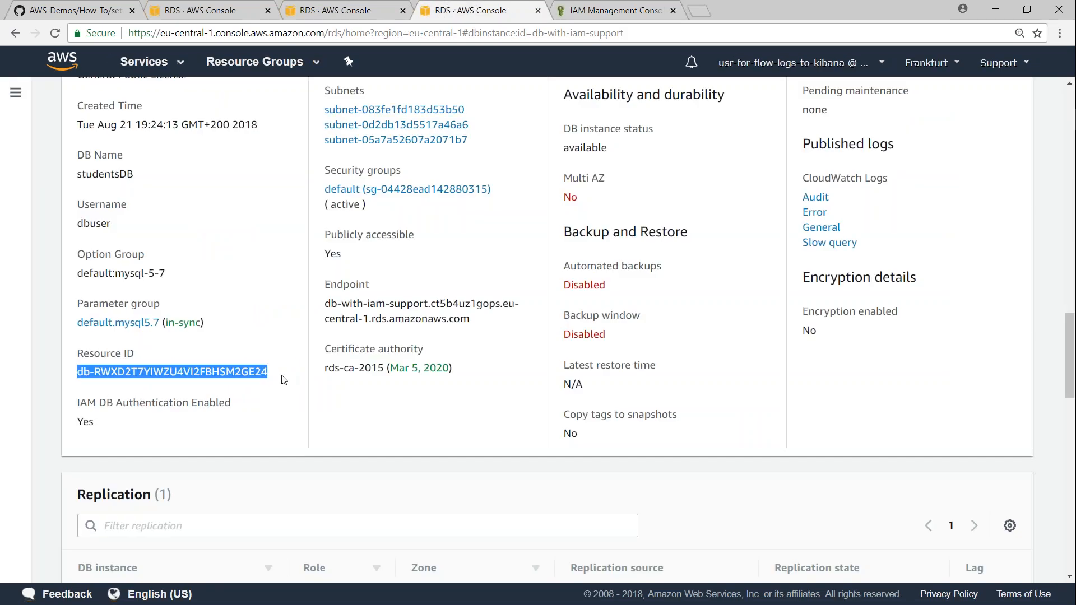
left_click(613, 10)
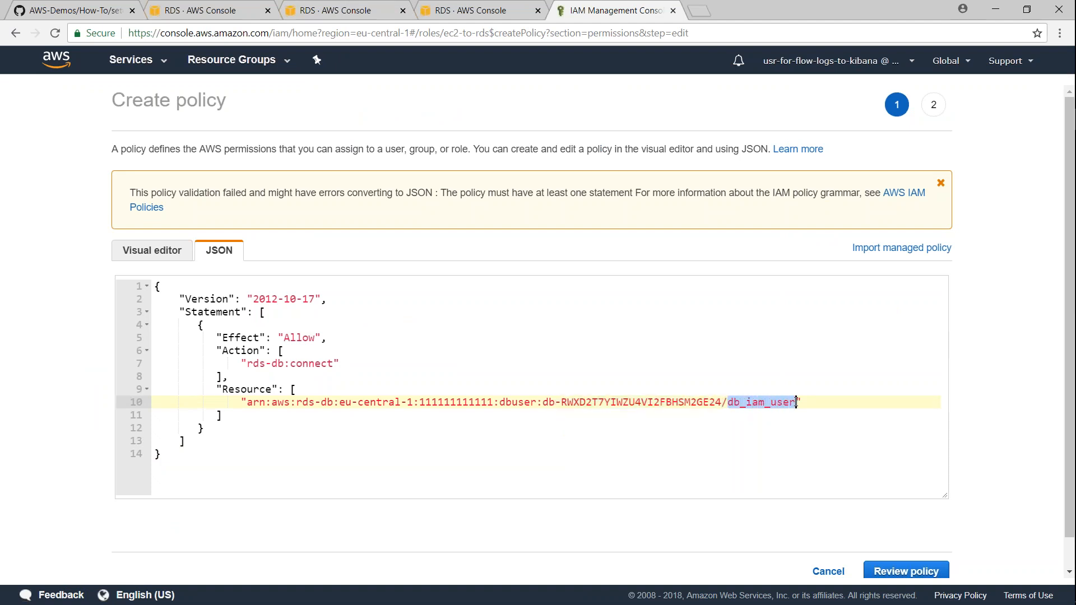
left_click(457, 402)
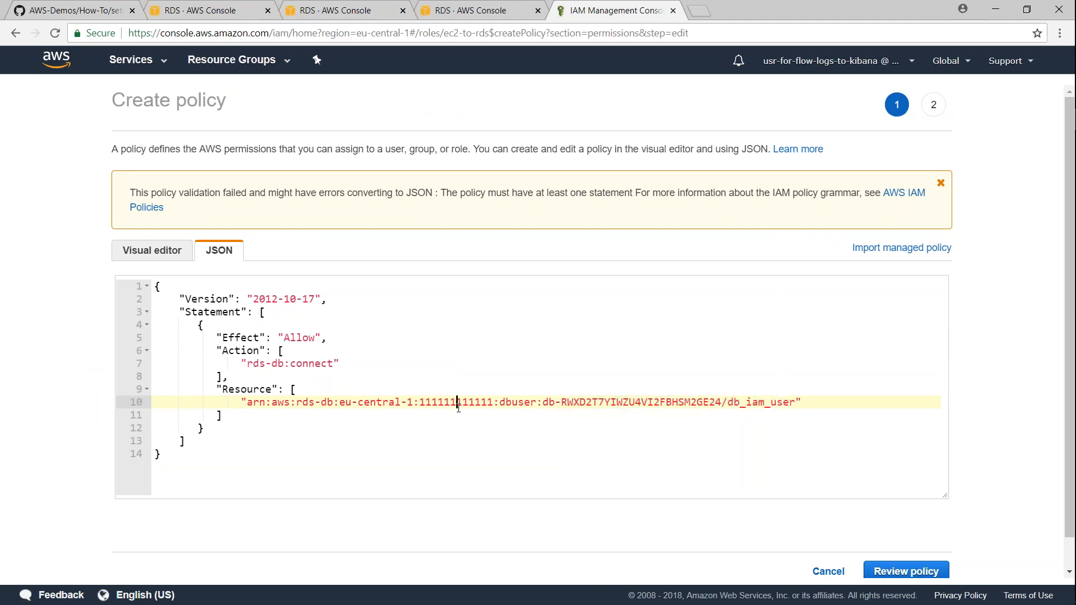
double_click(456, 402)
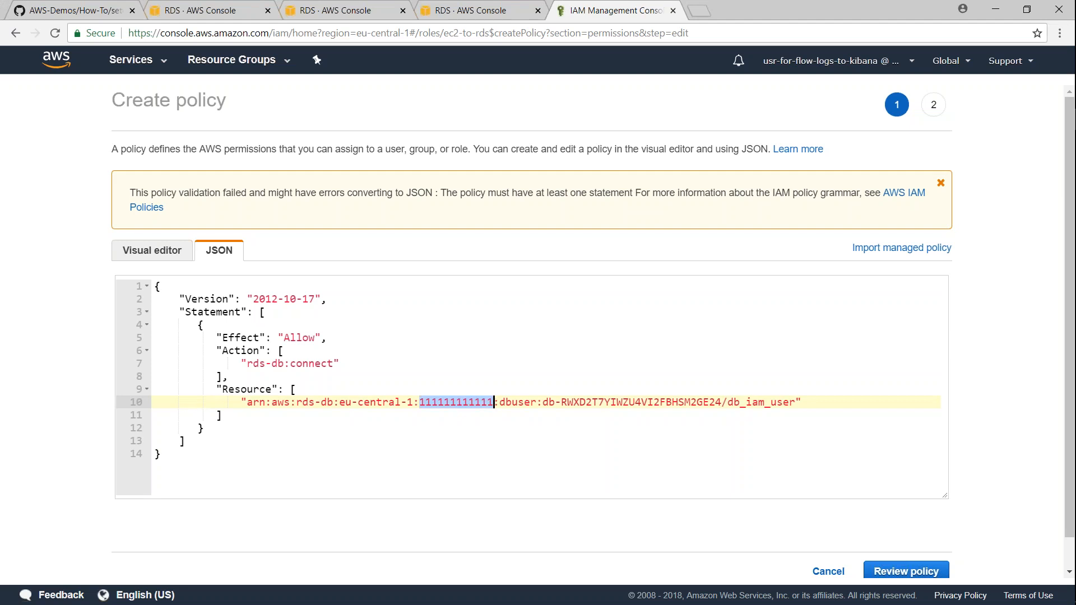
type("579807160478")
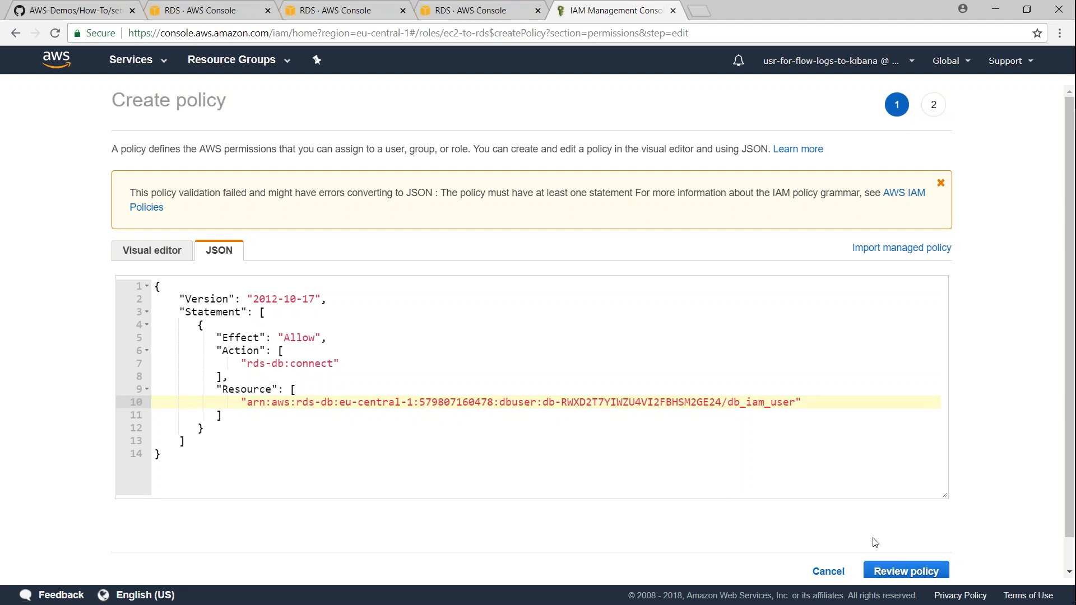
left_click(940, 183)
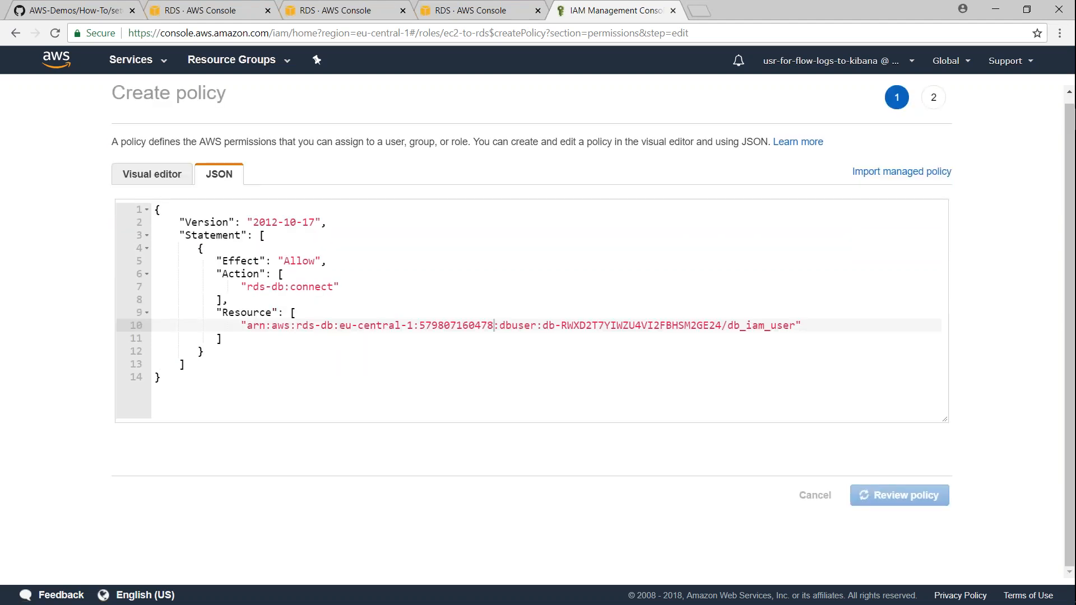
Name the inline policy 'iam-access-to-rds' and create it on the role
left_click(899, 495)
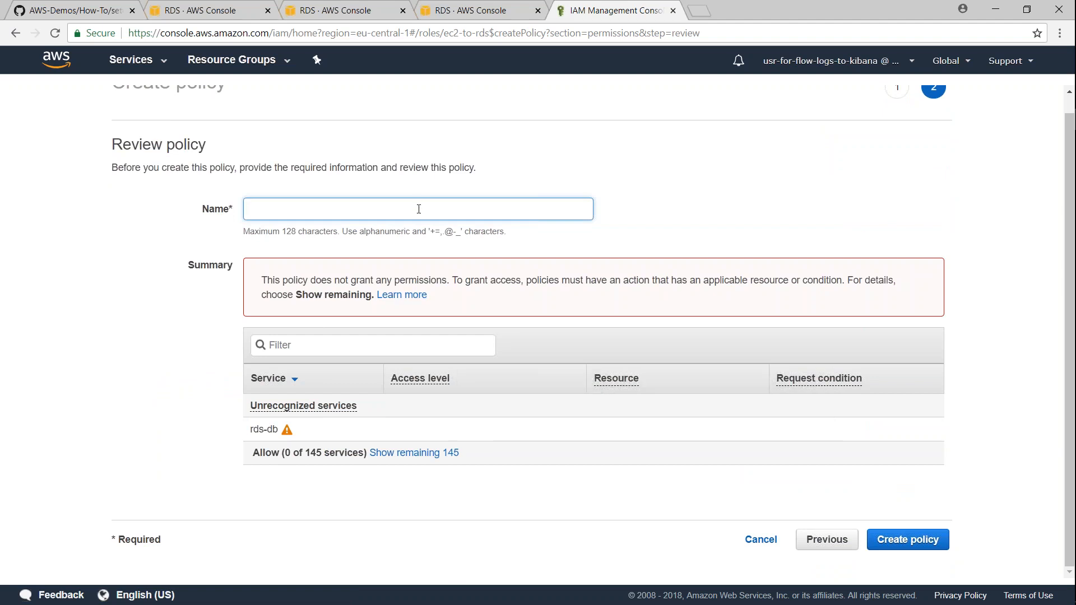
type("iam-a")
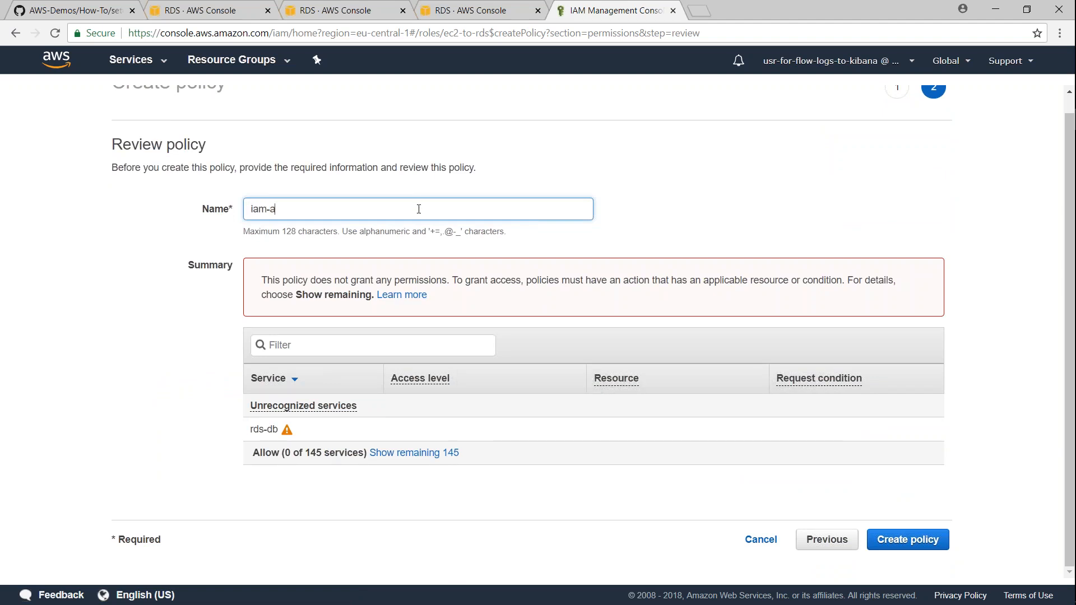
type("ccess-")
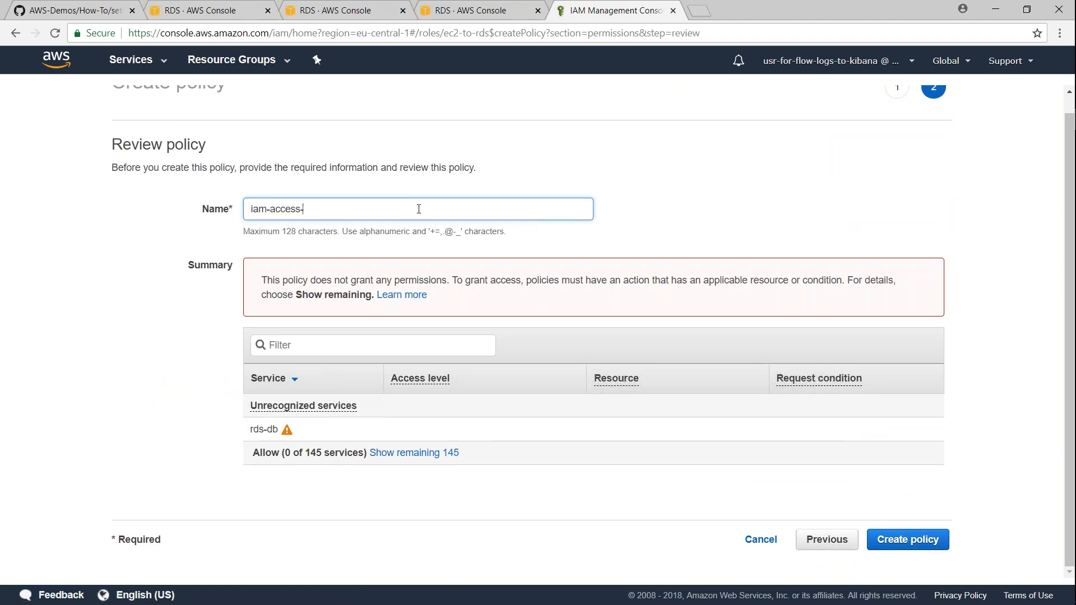
type("to-rds")
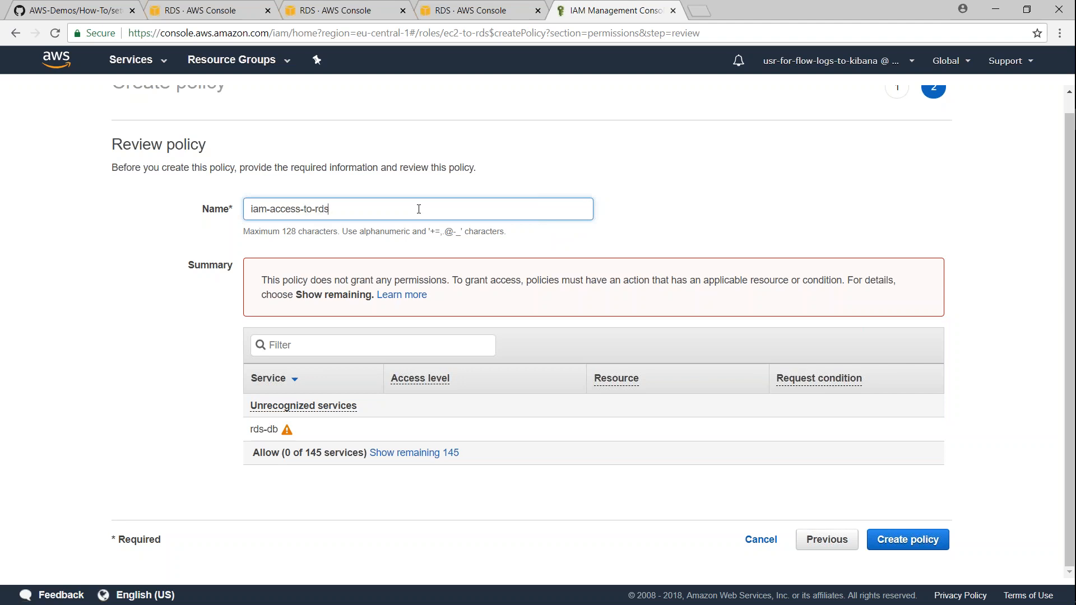
left_click(907, 540)
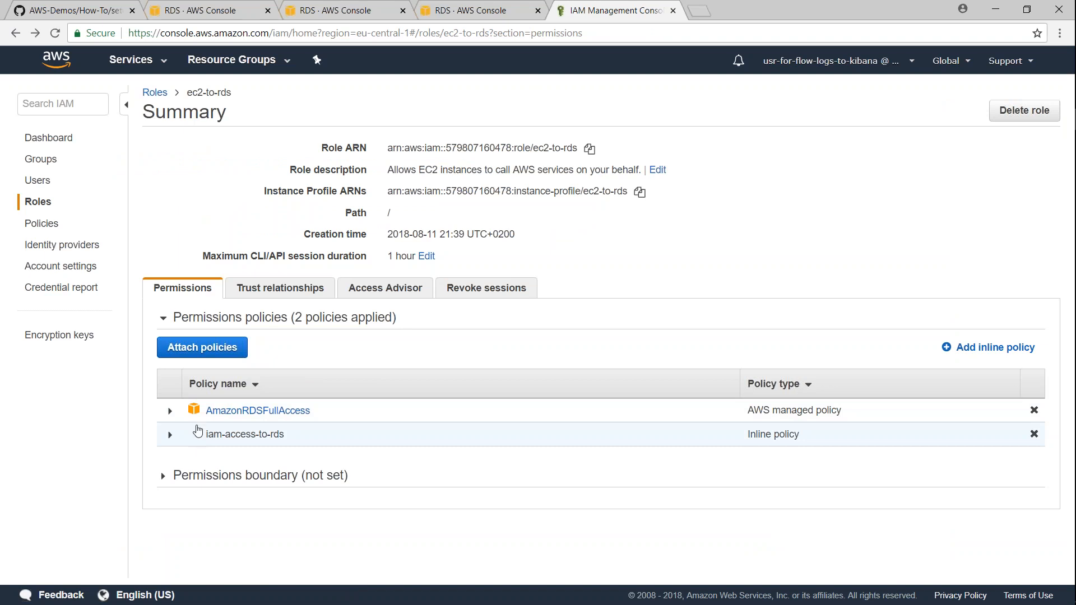
left_click(61, 10)
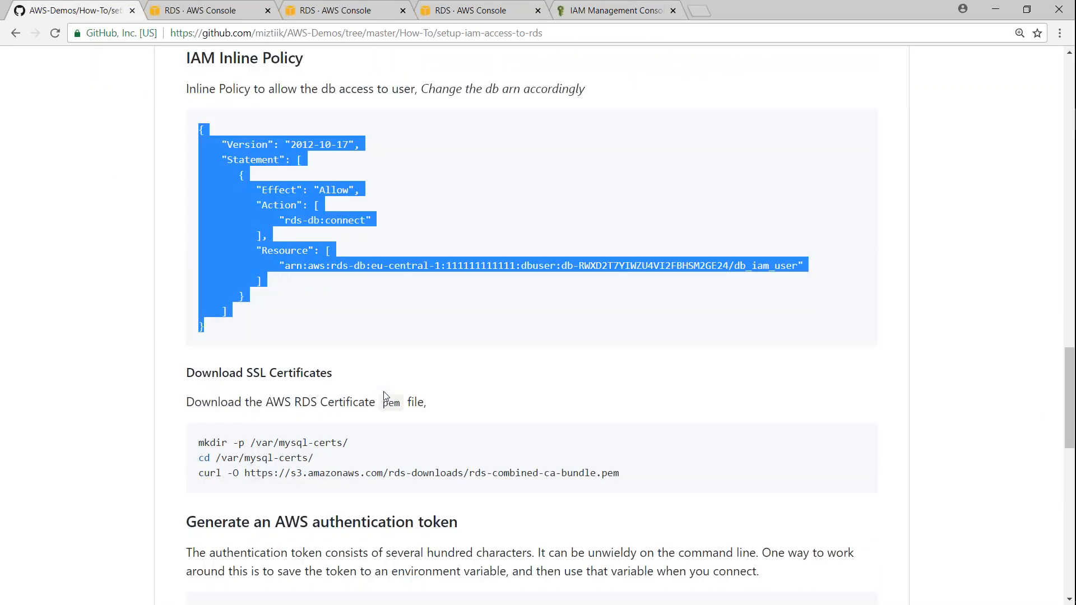
Run the guide's mkdir, cd and curl commands to fetch the RDS CA bundle
scroll("down", 3)
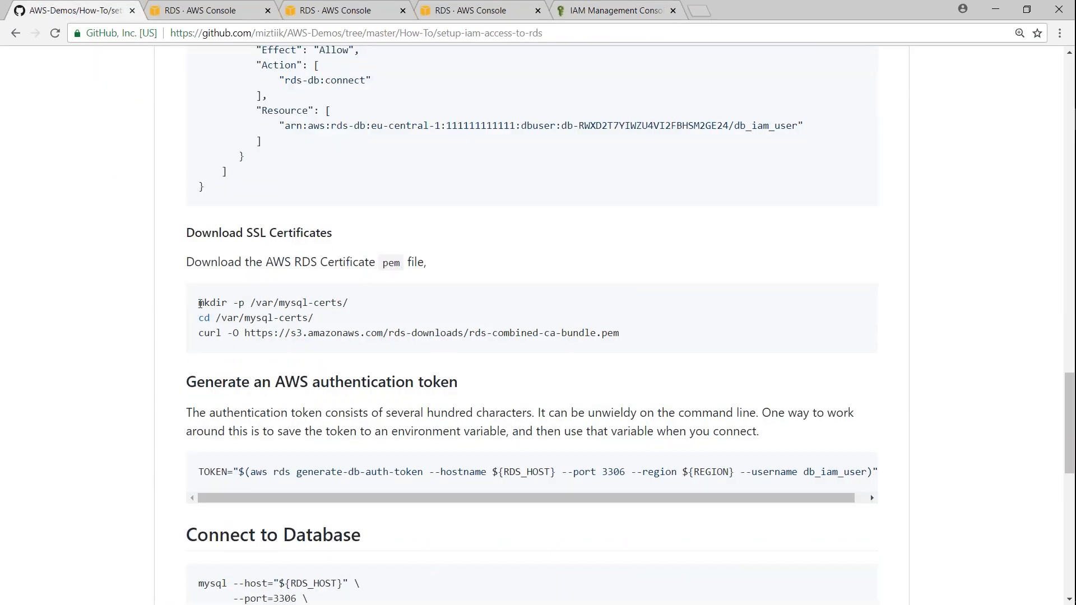
left_click_drag(199, 302, 618, 333)
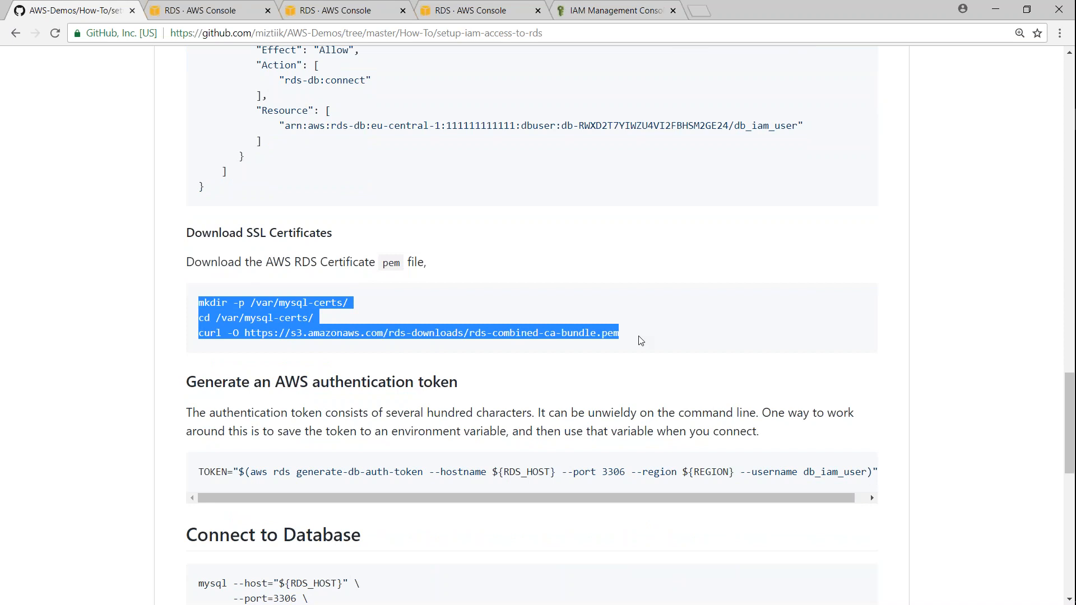
mouse_move(915, 571)
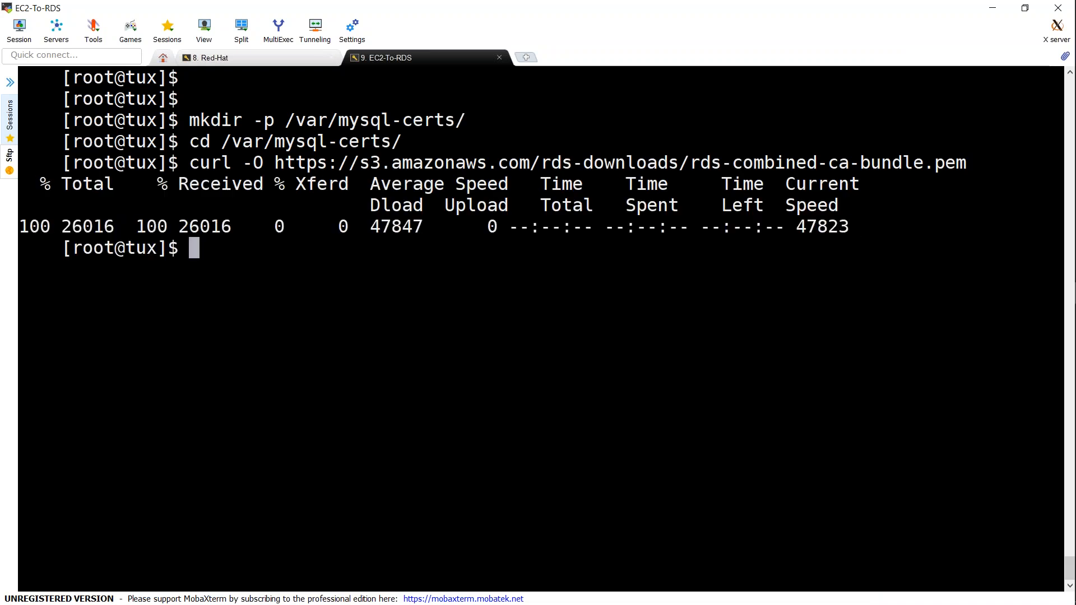
double_click(309, 142)
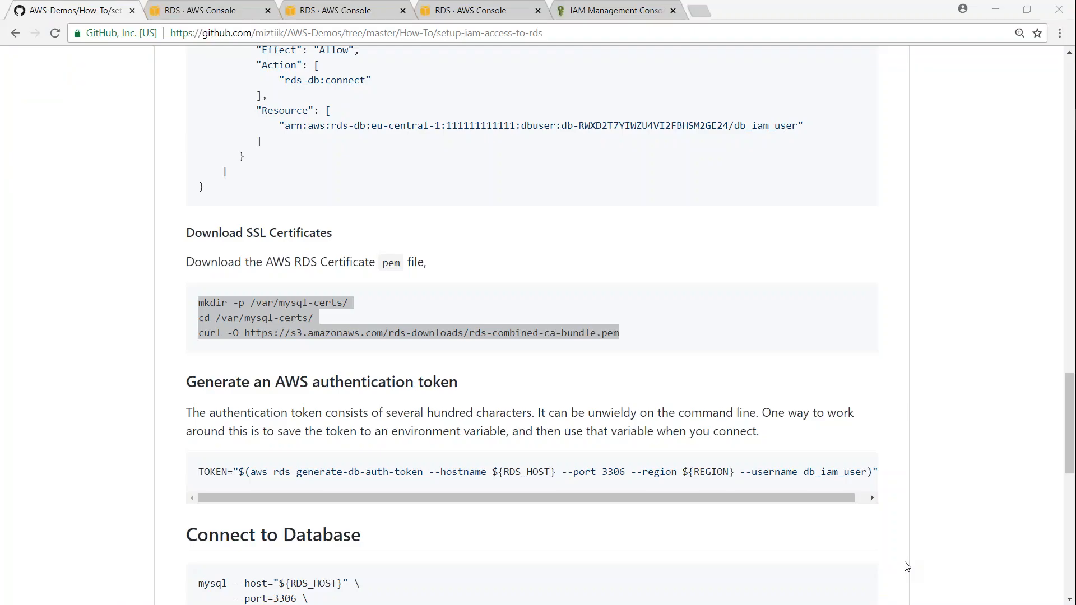
Run aws rds generate-db-auth-token for db_iam_user, storing the result in TOKEN
scroll("down", 3)
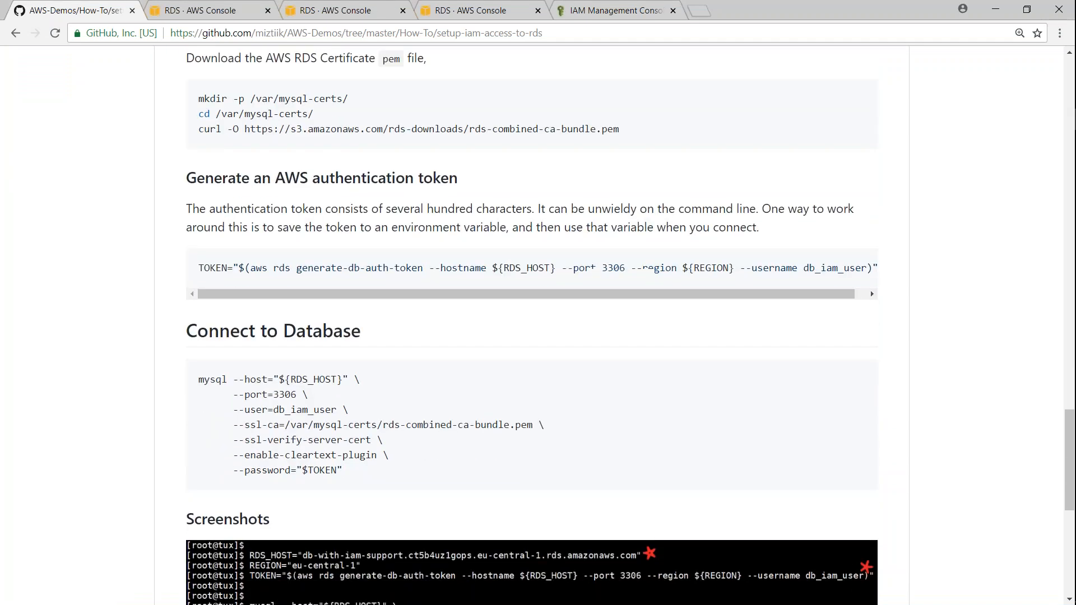
scroll("down", 3)
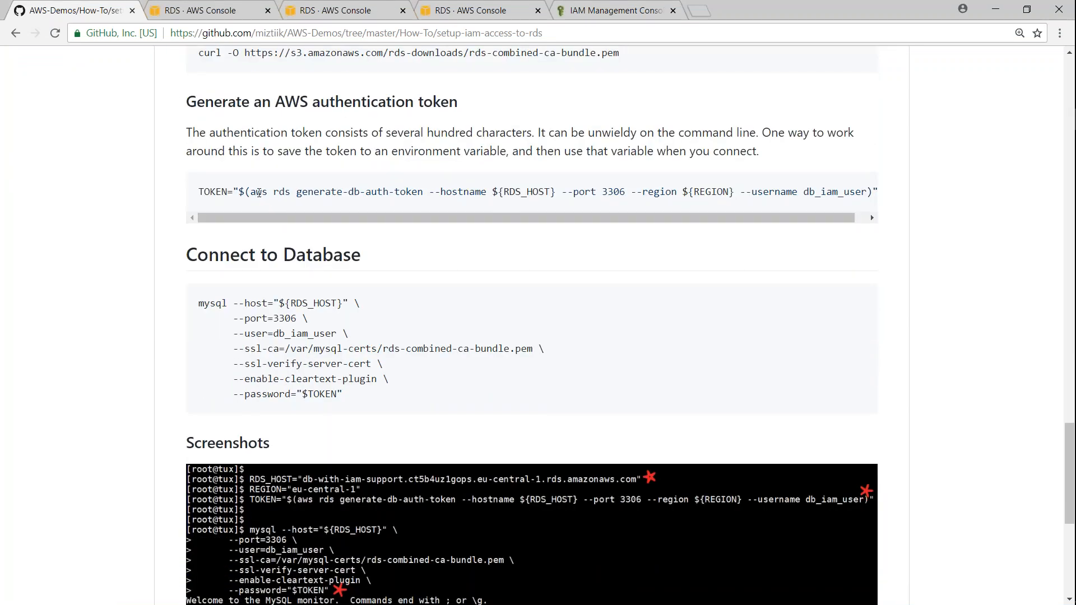
left_click_drag(250, 191, 863, 192)
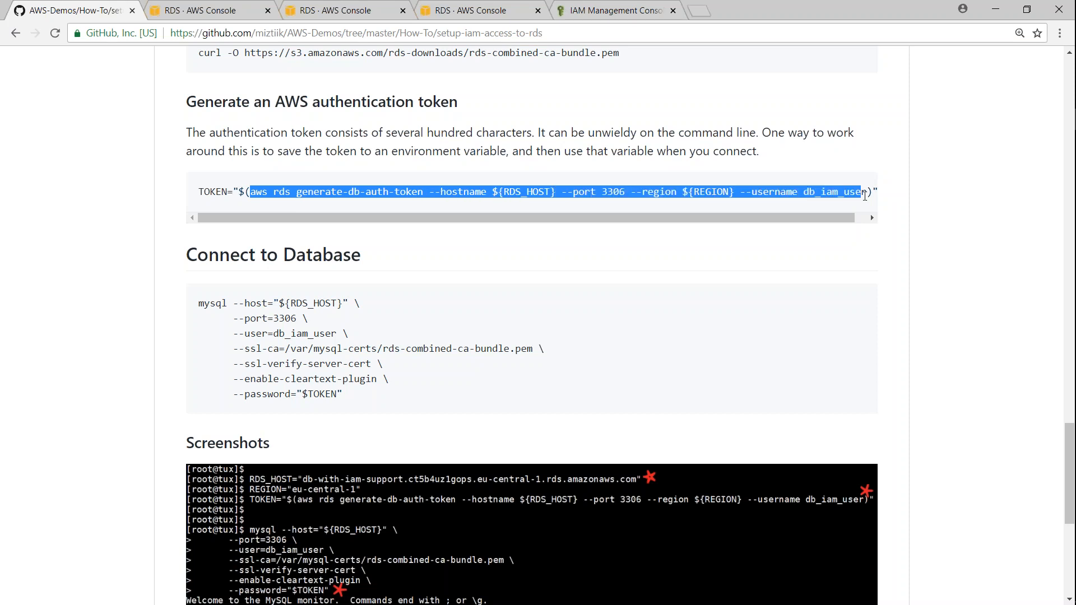
double_click(820, 192)
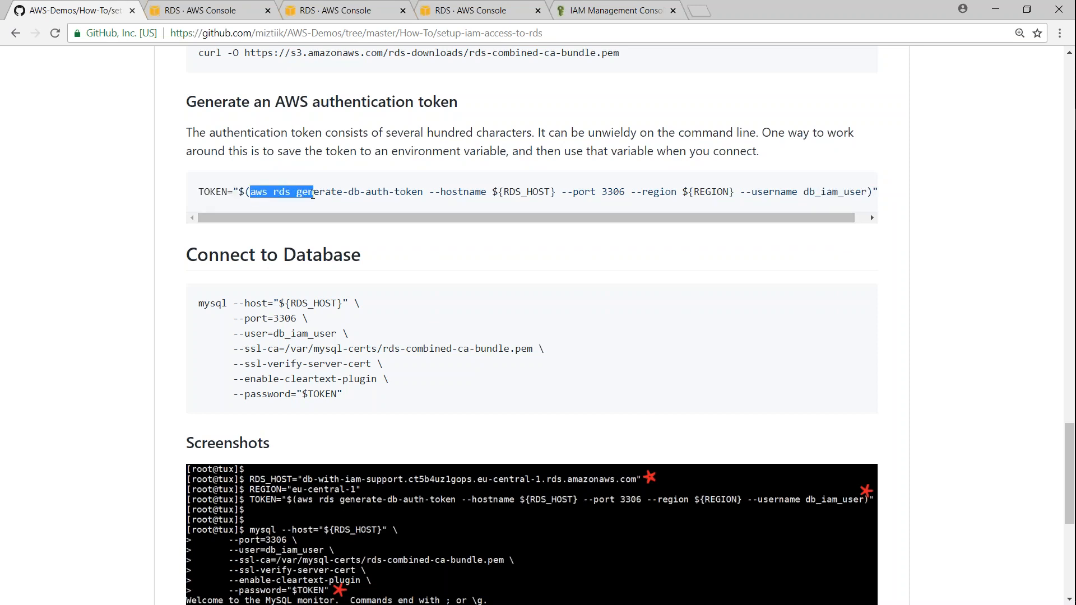
left_click_drag(248, 191, 849, 191)
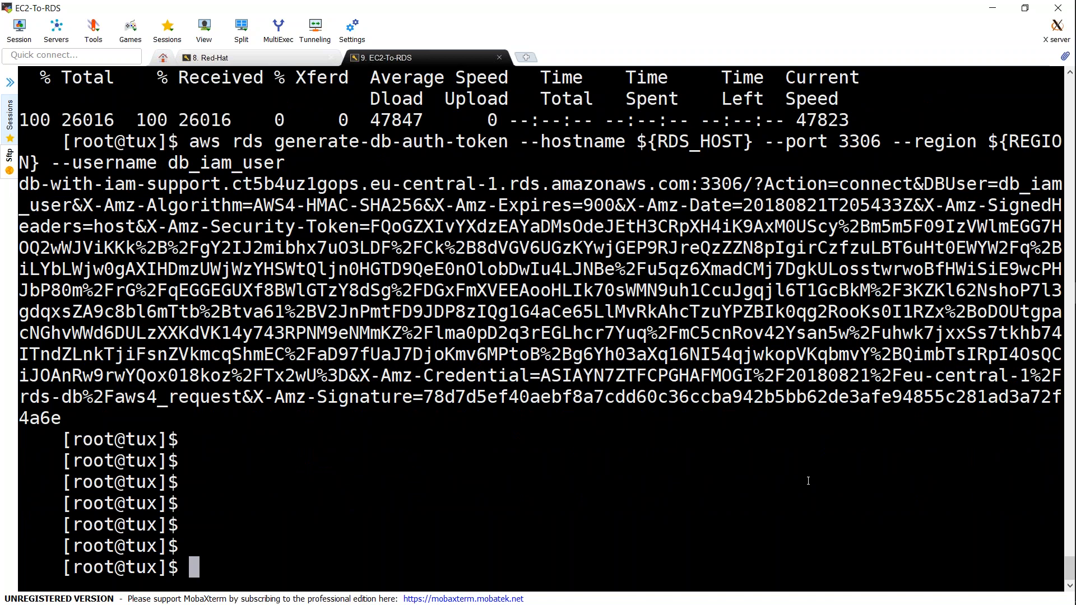
mouse_move(914, 567)
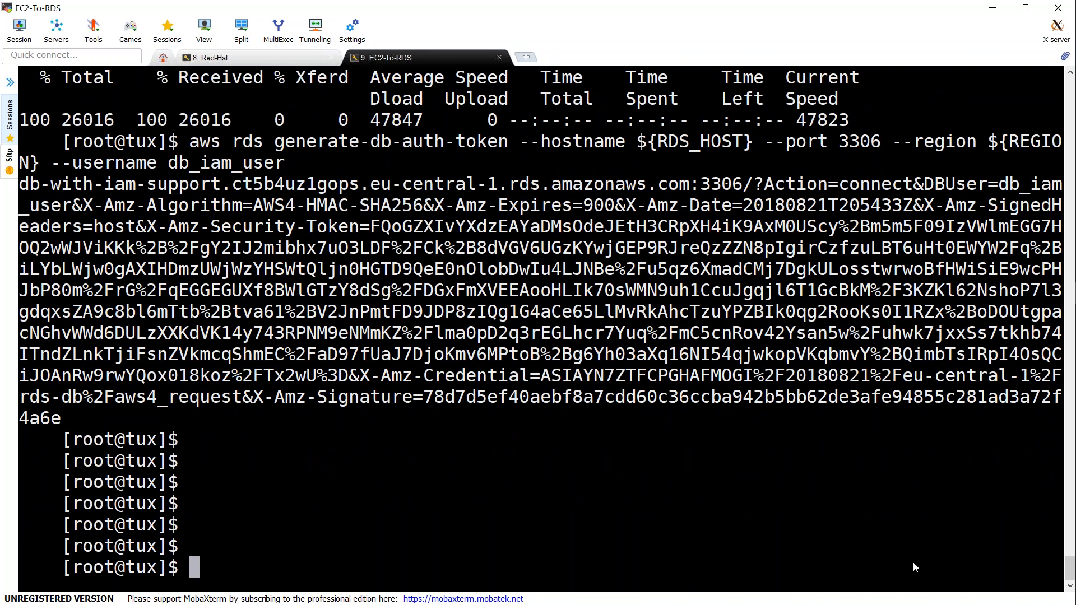
type("TOKEN=\"$(aws rds generate-db-auth-token --hostname ${RDS_HOST} --port 3306 --region ${REGION} --username db_iam_user)\"")
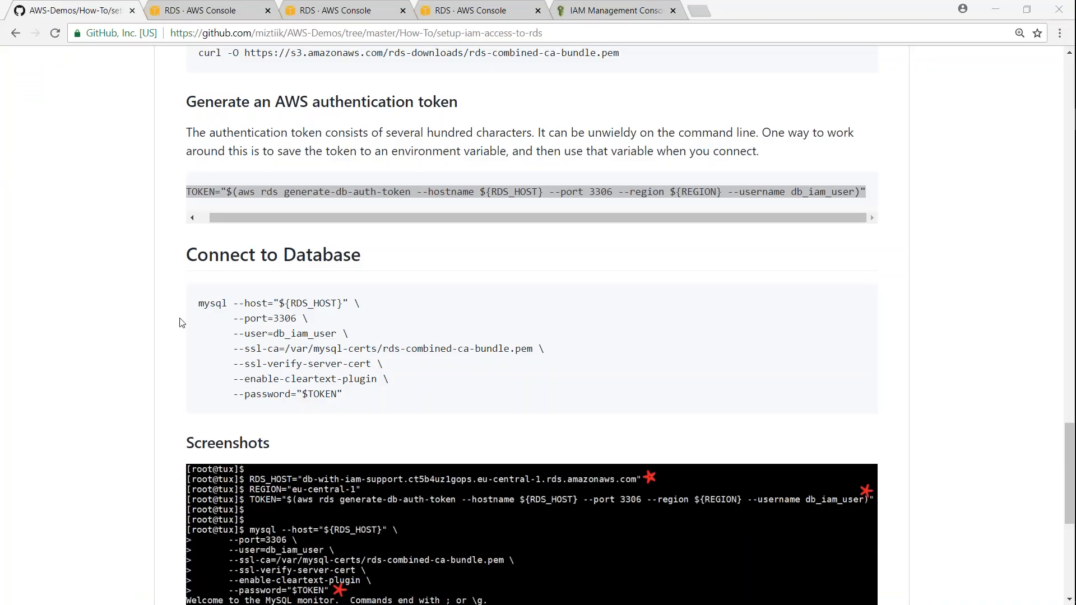
Connect to RDS MySQL as db_iam_user with the token over SSL and run show databases
left_click_drag(199, 302, 326, 348)
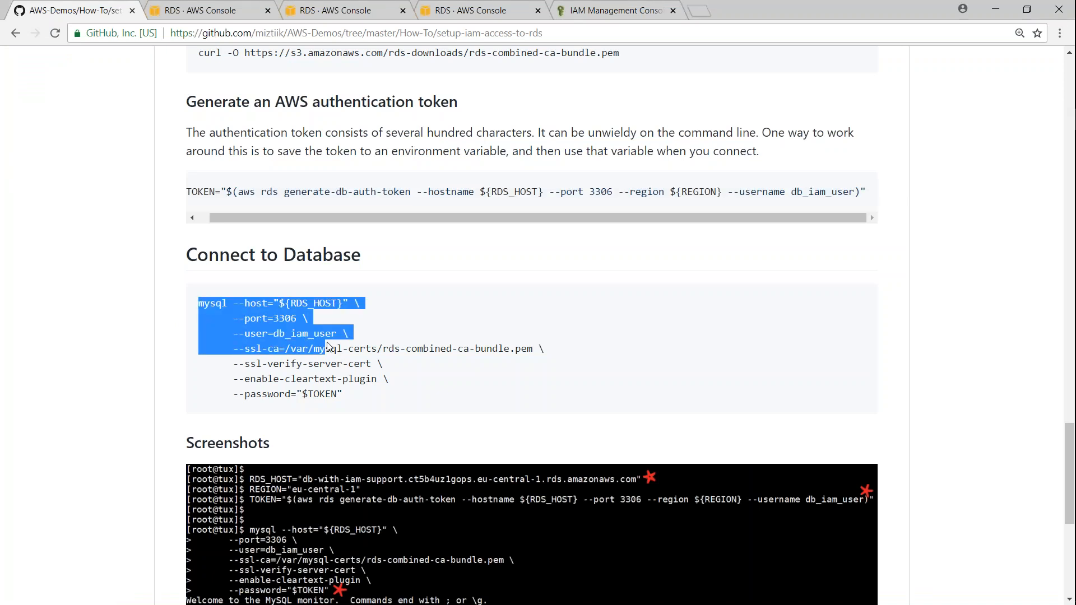
left_click(281, 304)
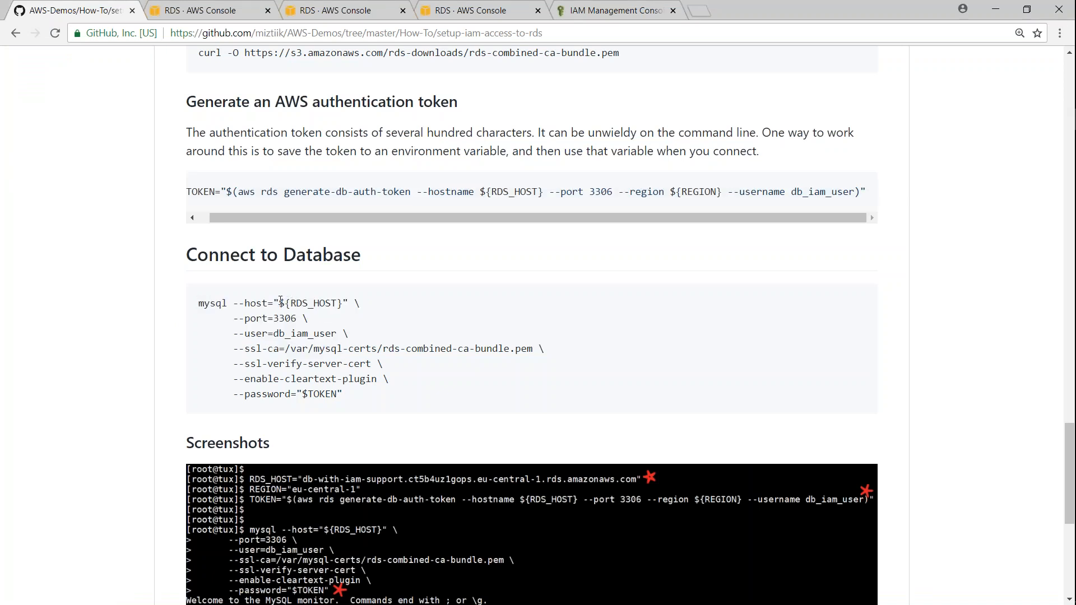
double_click(310, 303)
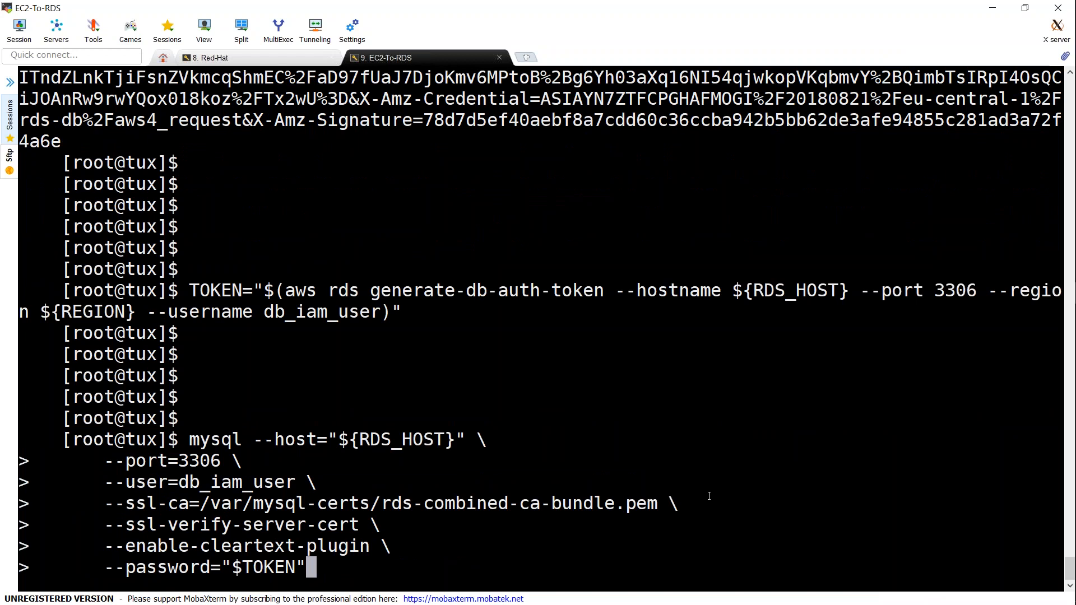
key("Return")
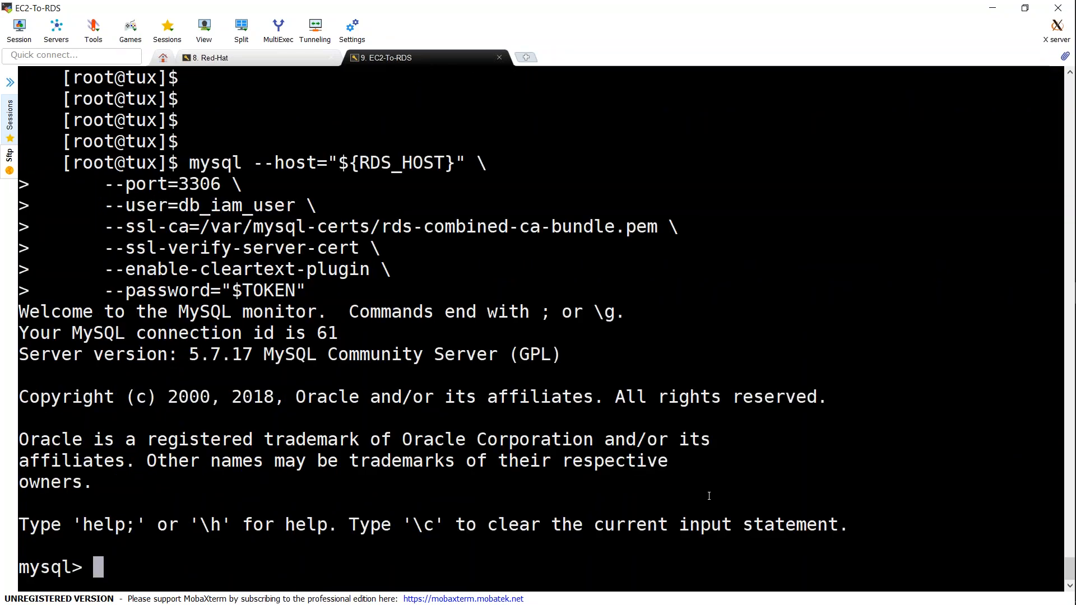
type("show")
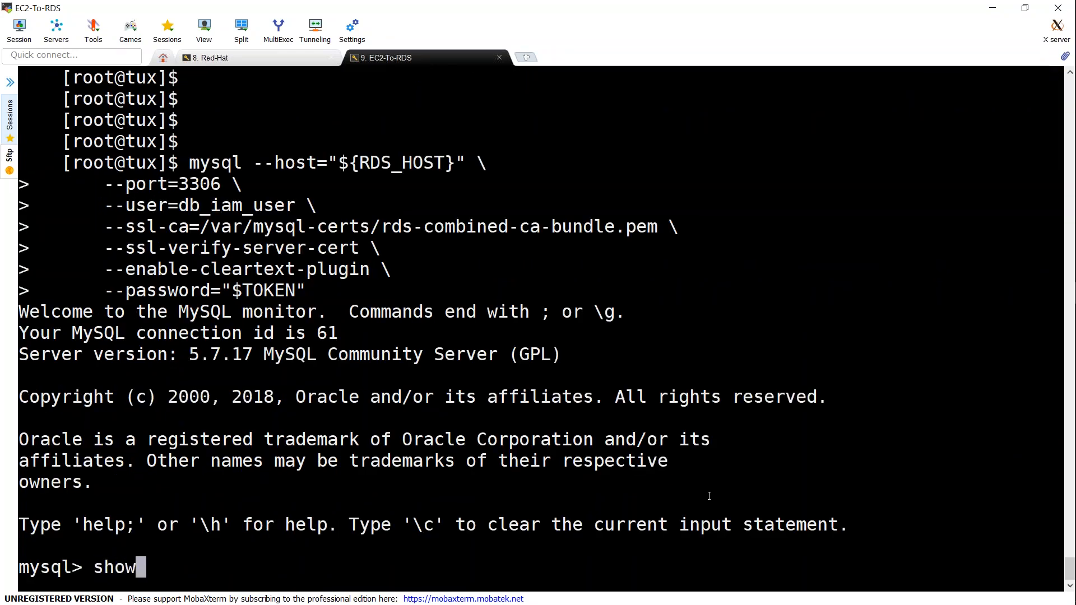
type("databases;")
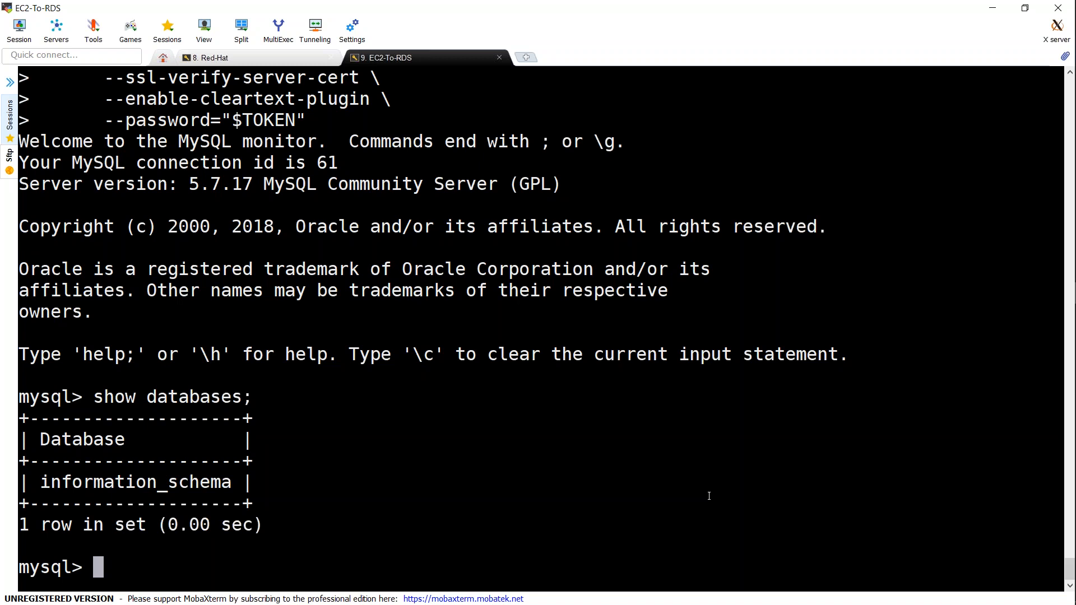
mouse_move(912, 571)
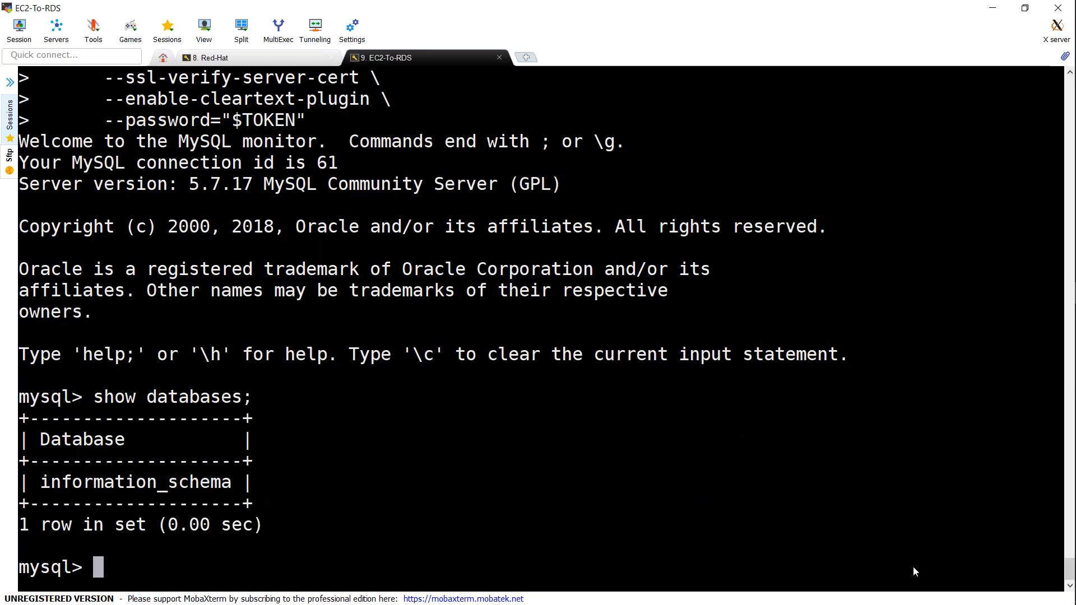